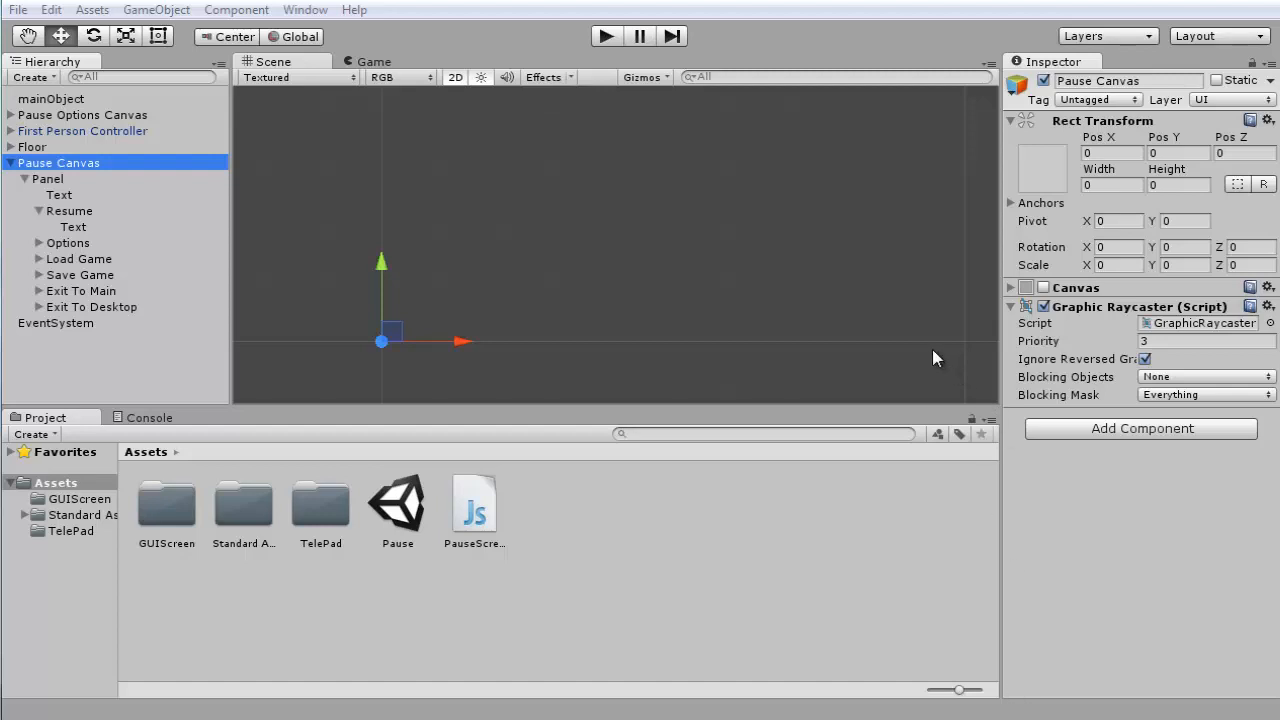
mouse_move(405, 368)
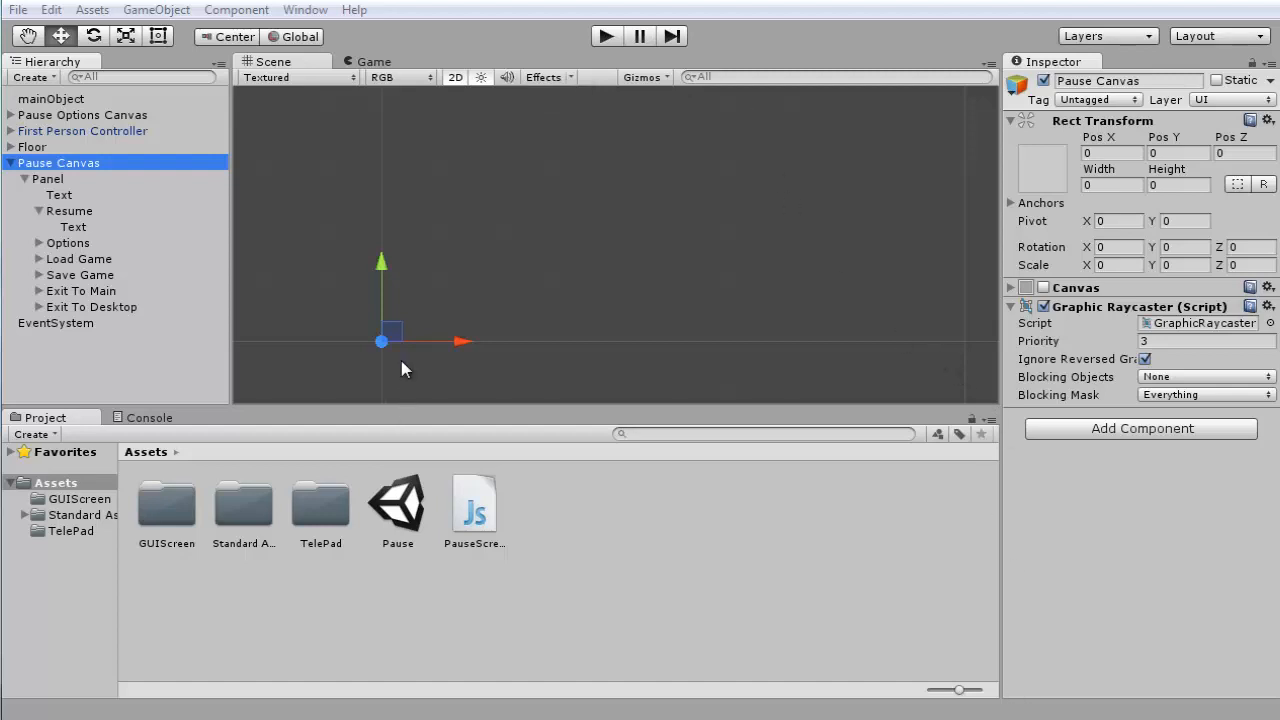
mouse_move(527, 517)
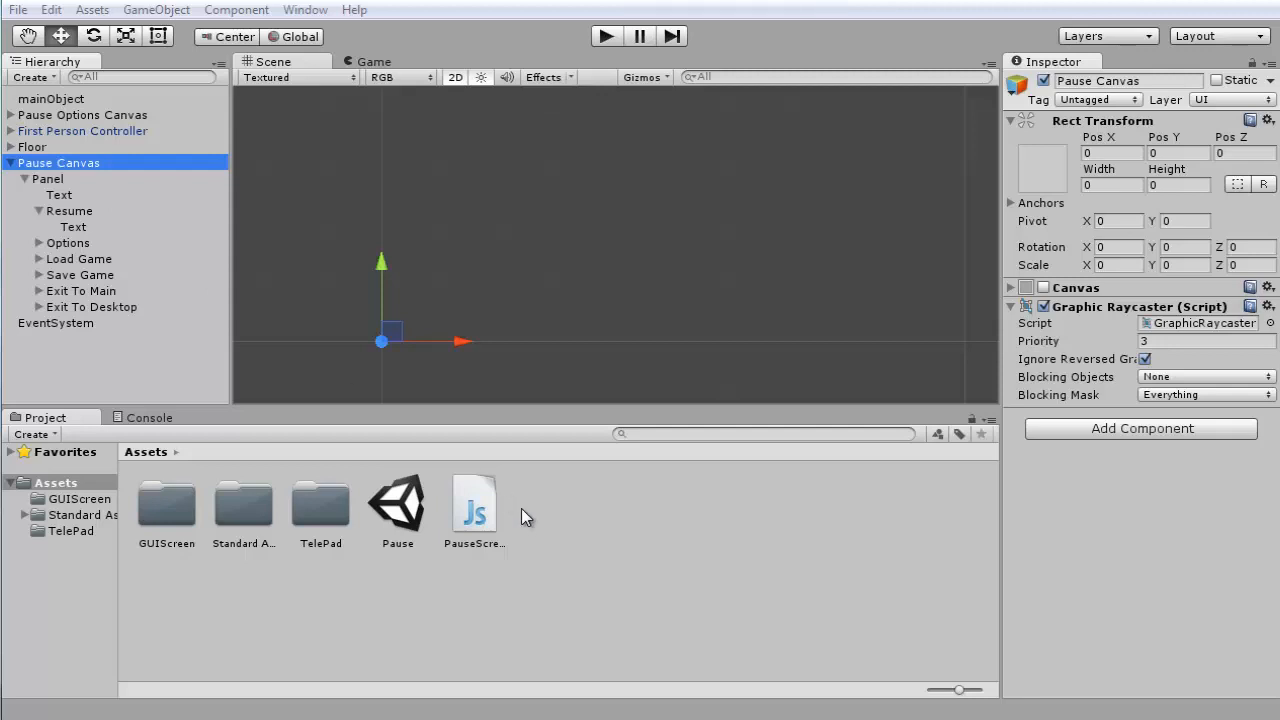
mouse_move(585, 47)
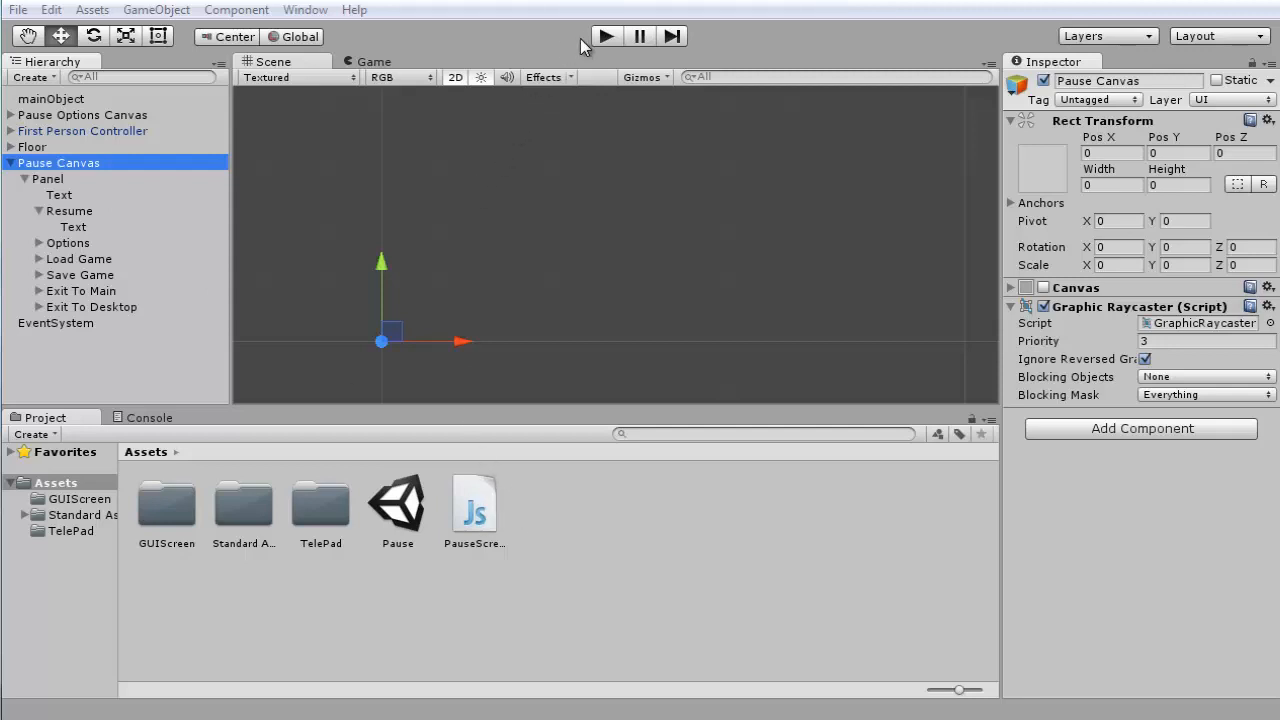
Play-test the pause menu's Options panel, then open PauseScreen.js in MonoDevelop.
click(605, 36)
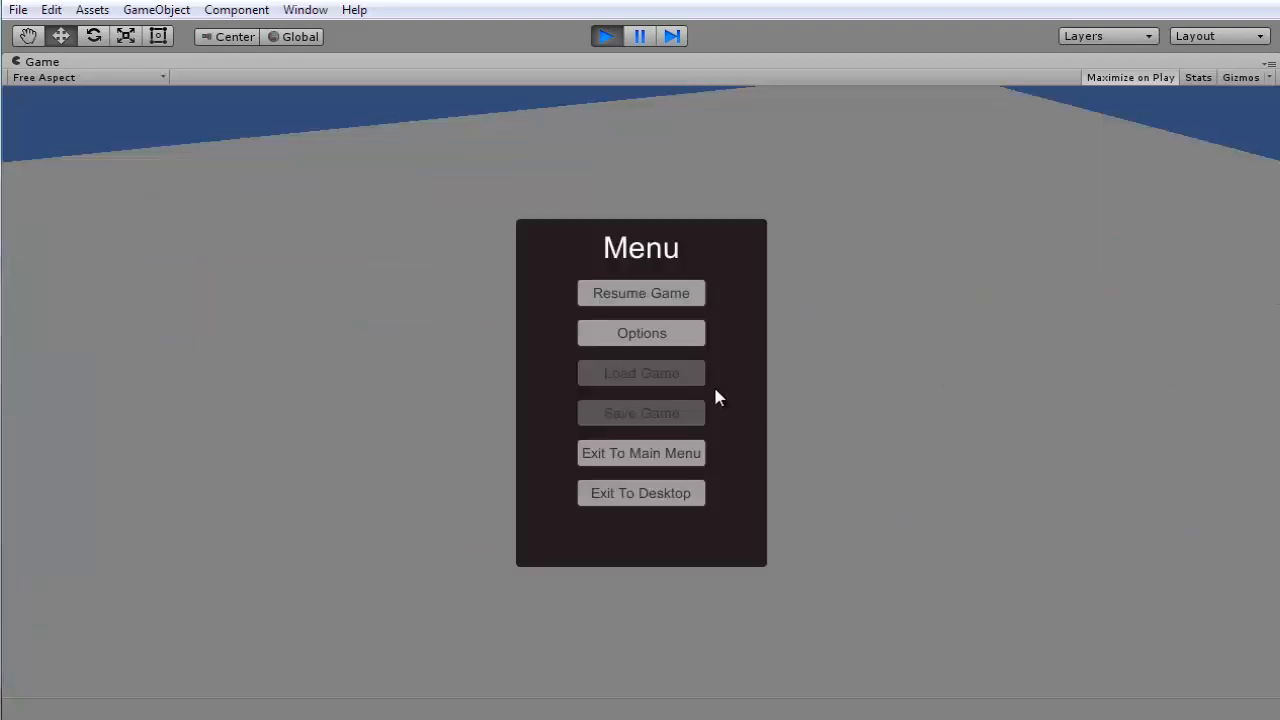
click(641, 332)
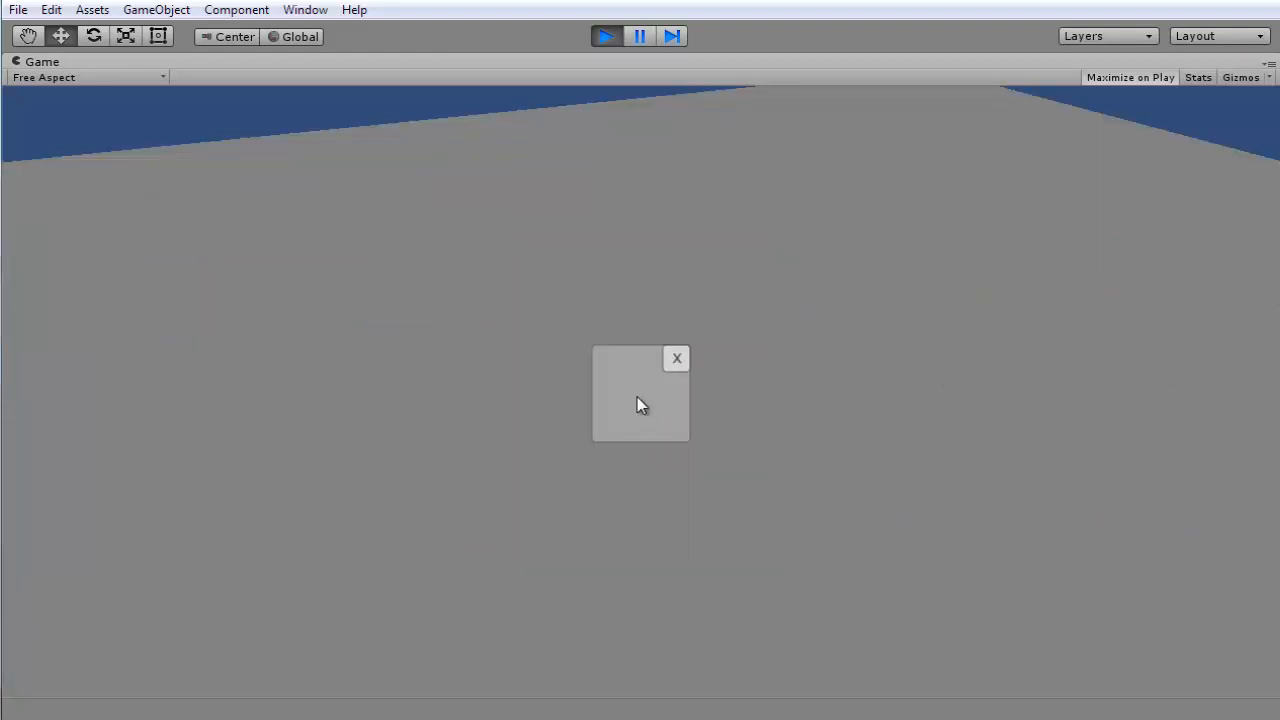
mouse_move(677, 358)
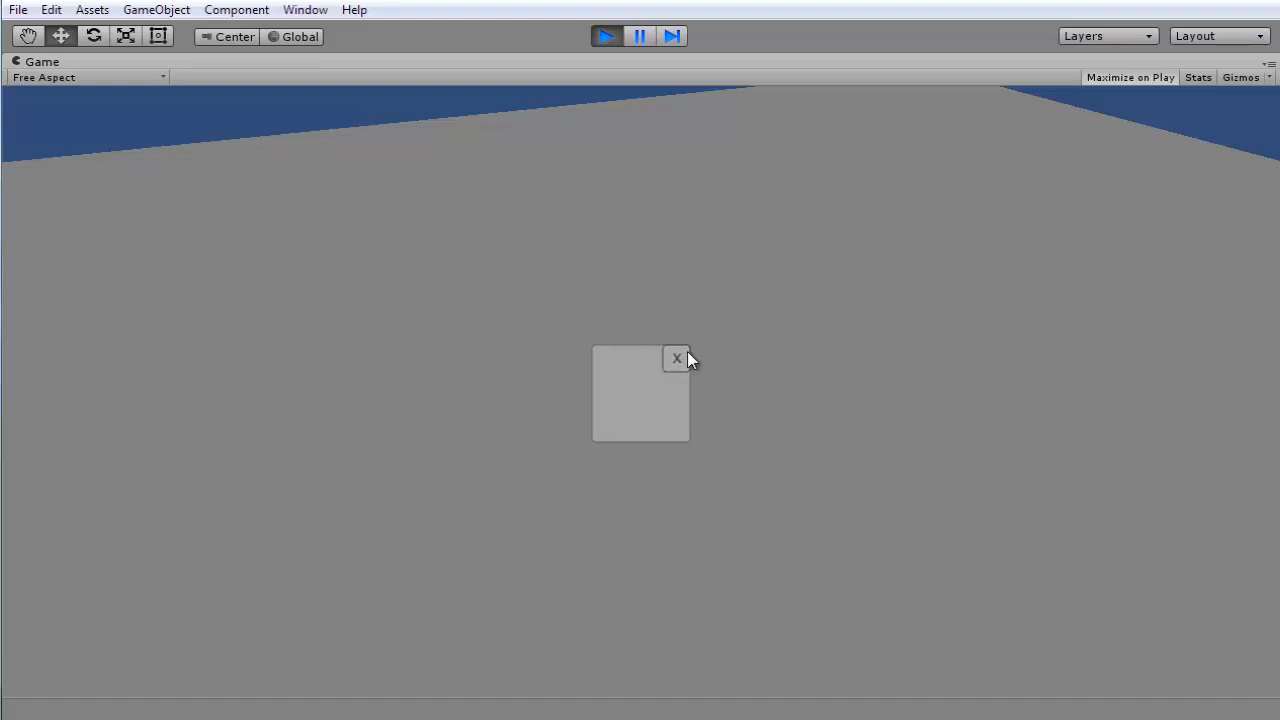
click(677, 358)
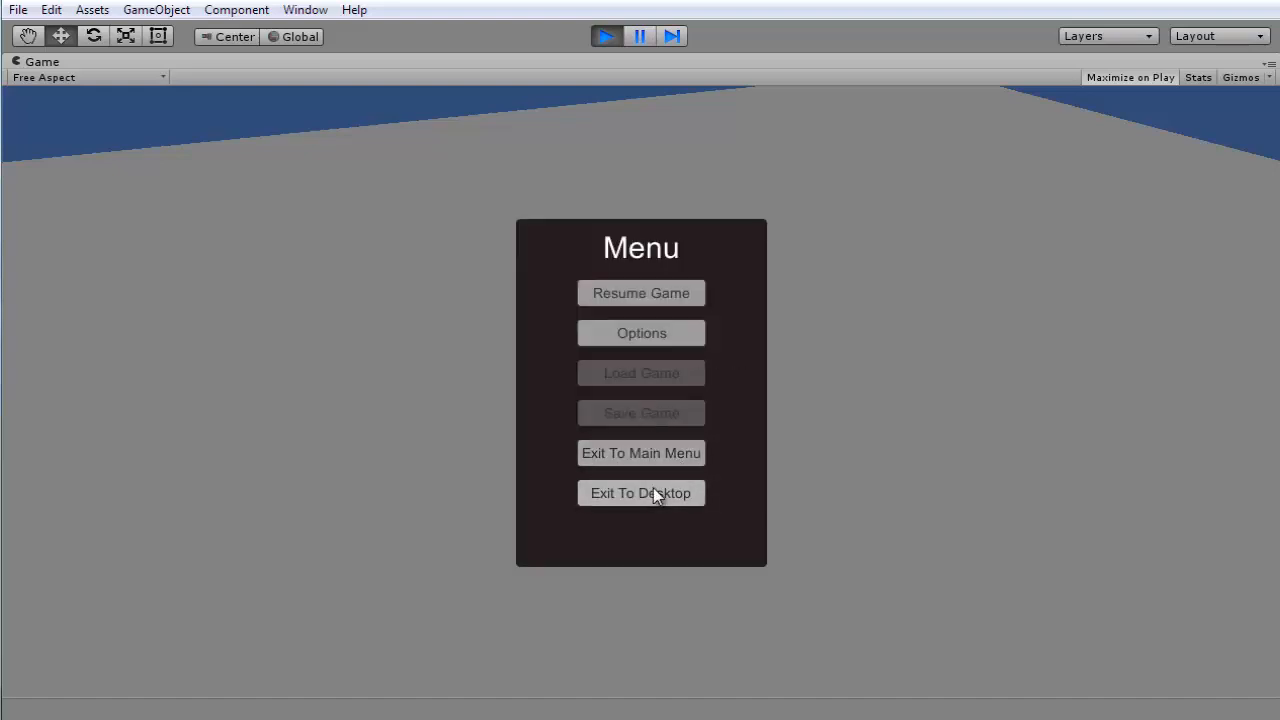
mouse_move(644, 481)
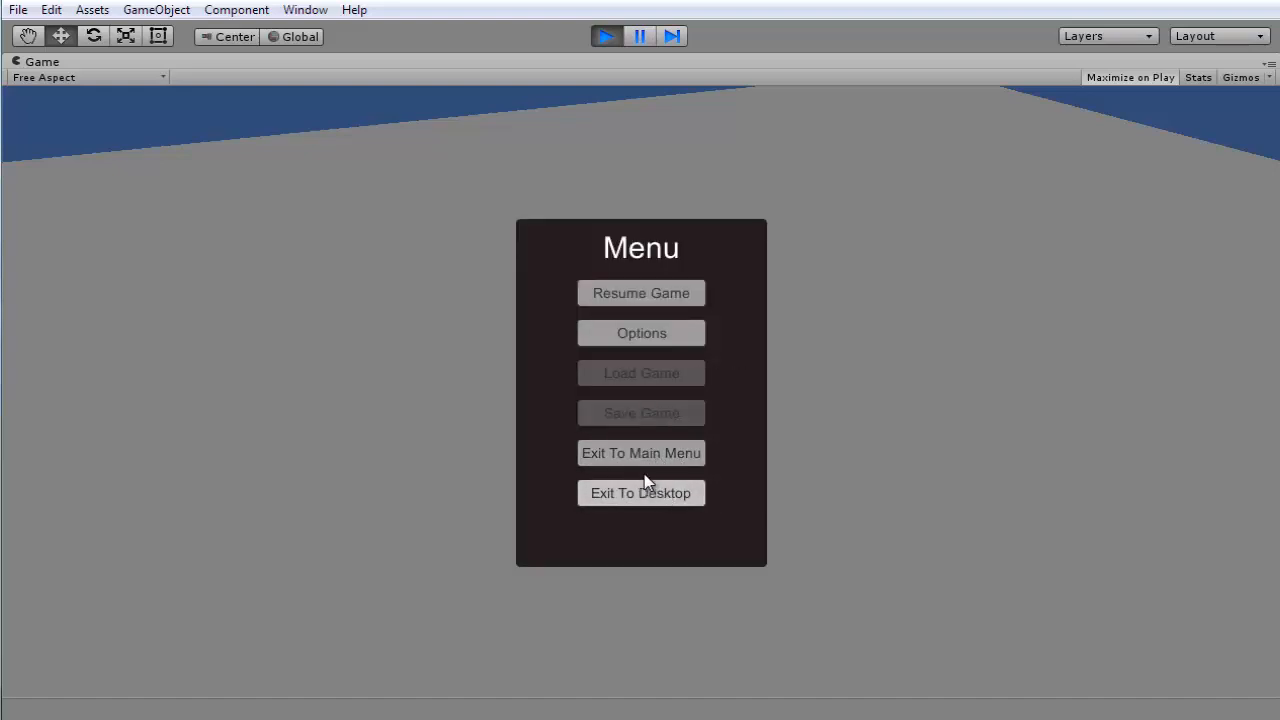
mouse_move(332, 461)
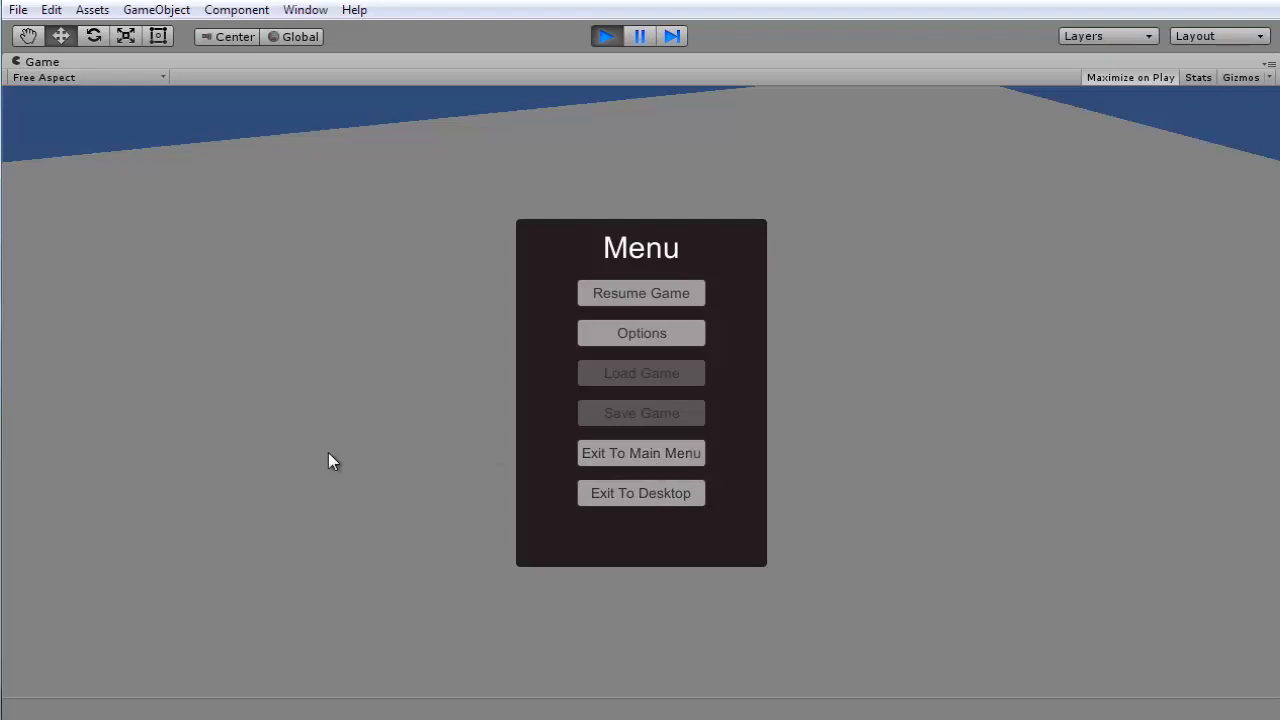
mouse_move(3, 186)
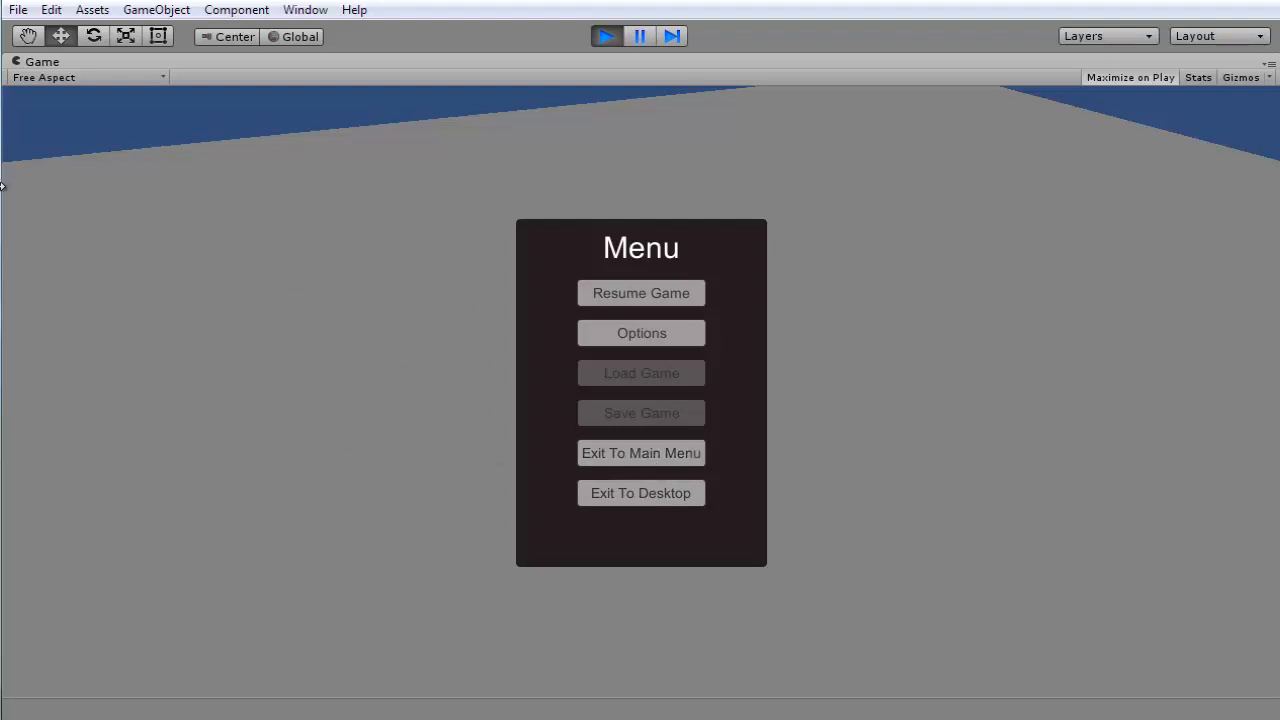
mouse_move(205, 178)
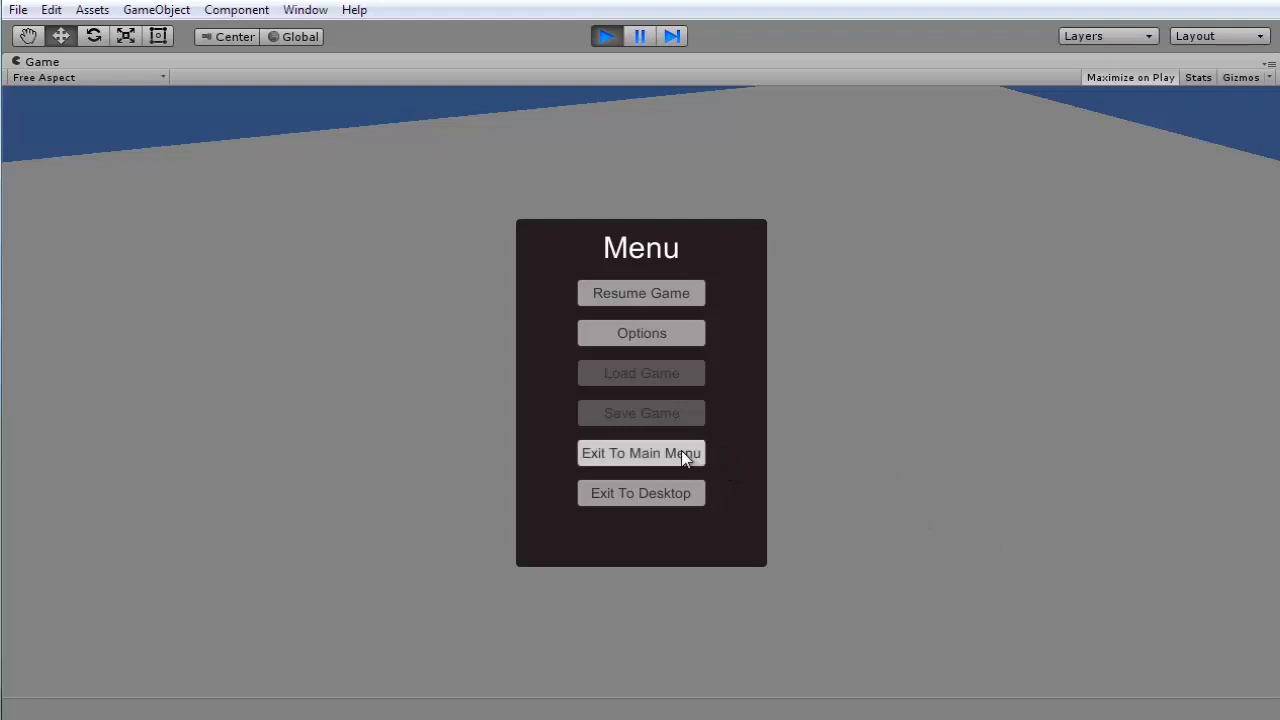
mouse_move(705, 498)
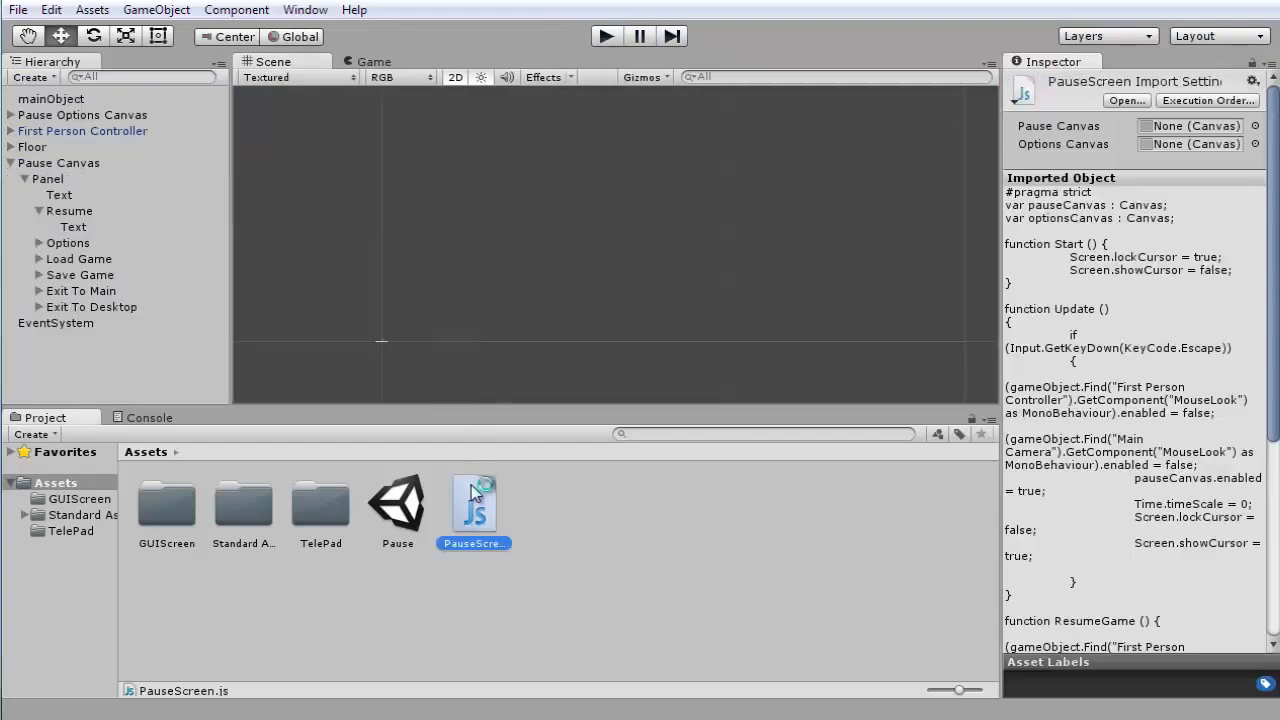
Open PauseScreen.js in MonoDevelop for editing.
double_click(473, 503)
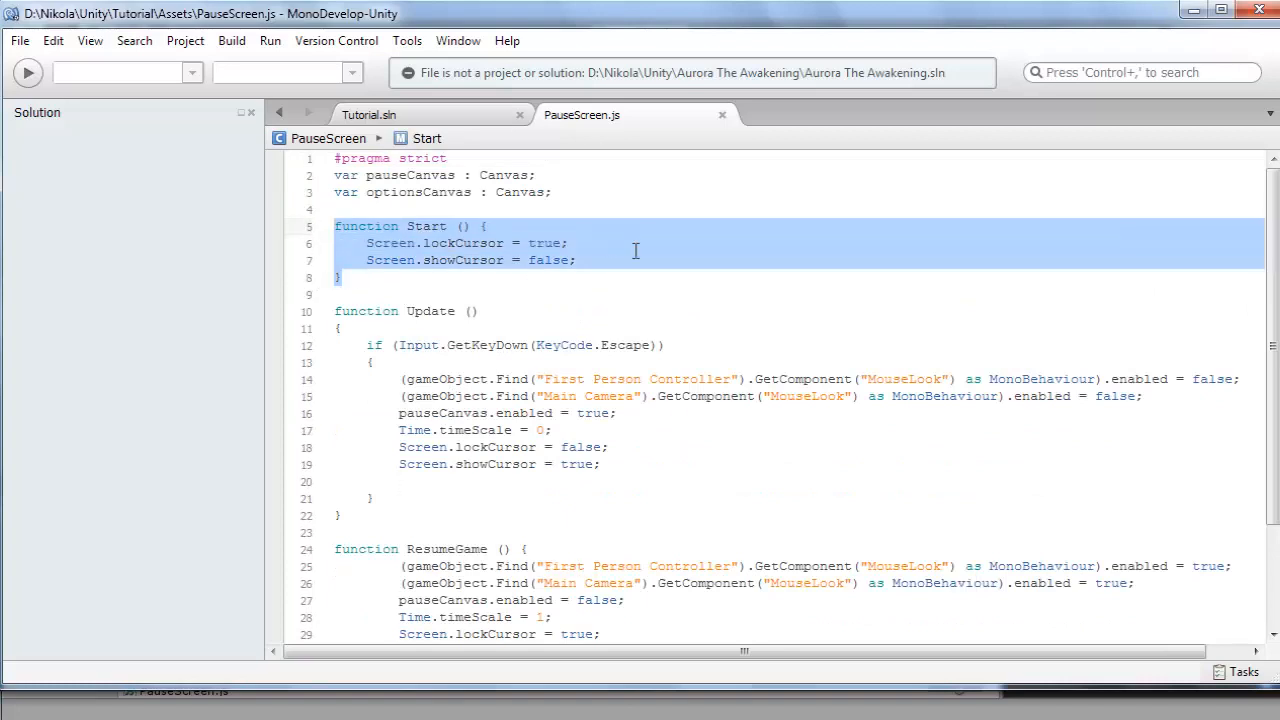
Empty the copied Start function's body and rename it ExitGame.
scroll(down, 3)
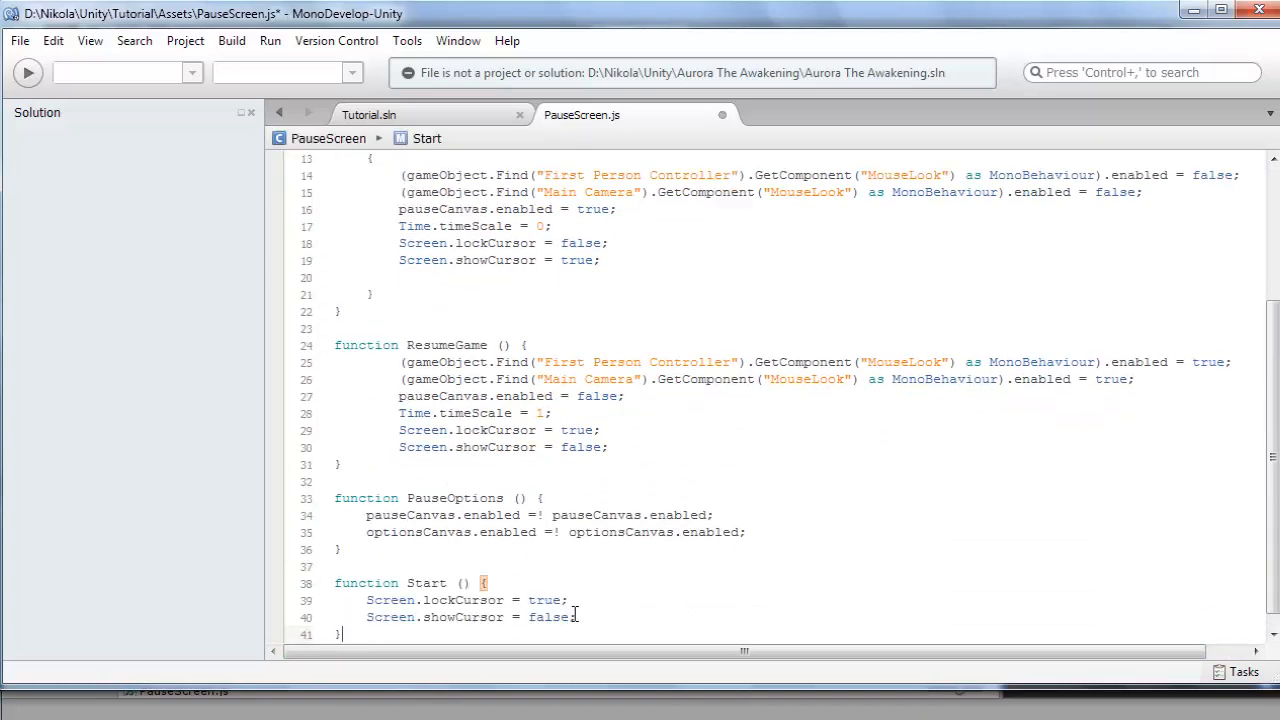
drag(398, 600, 607, 617)
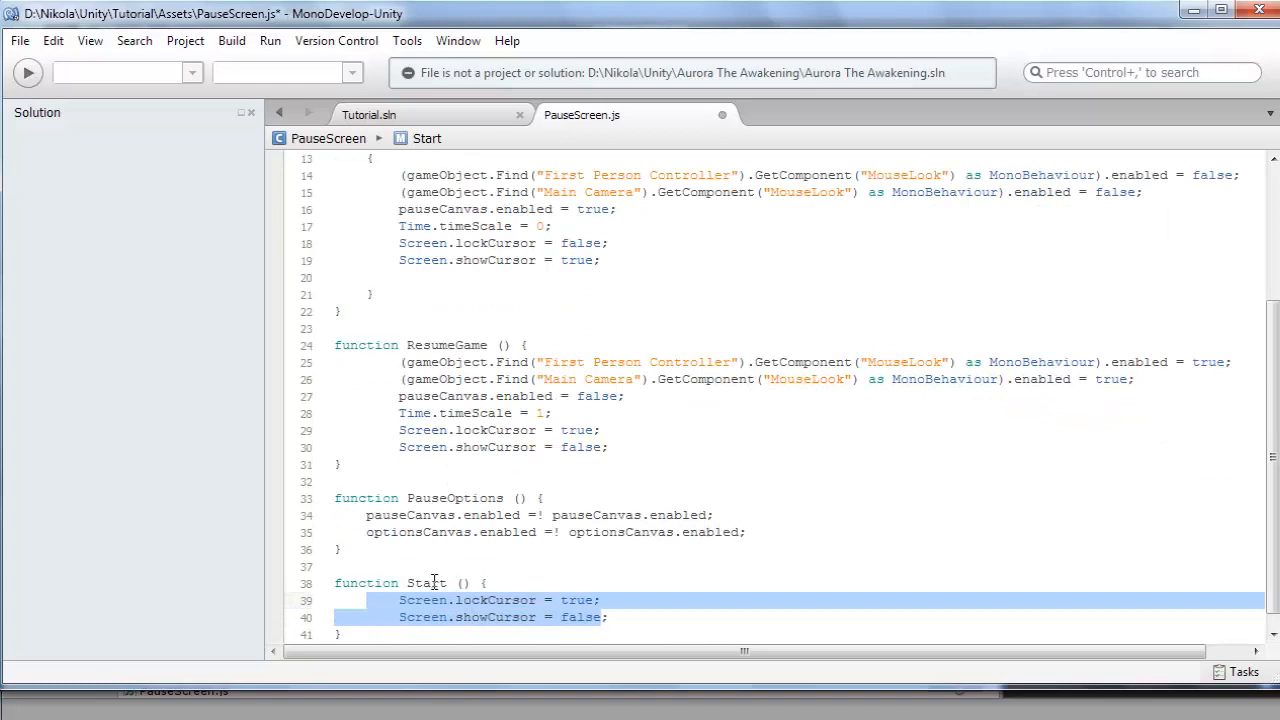
key(Delete)
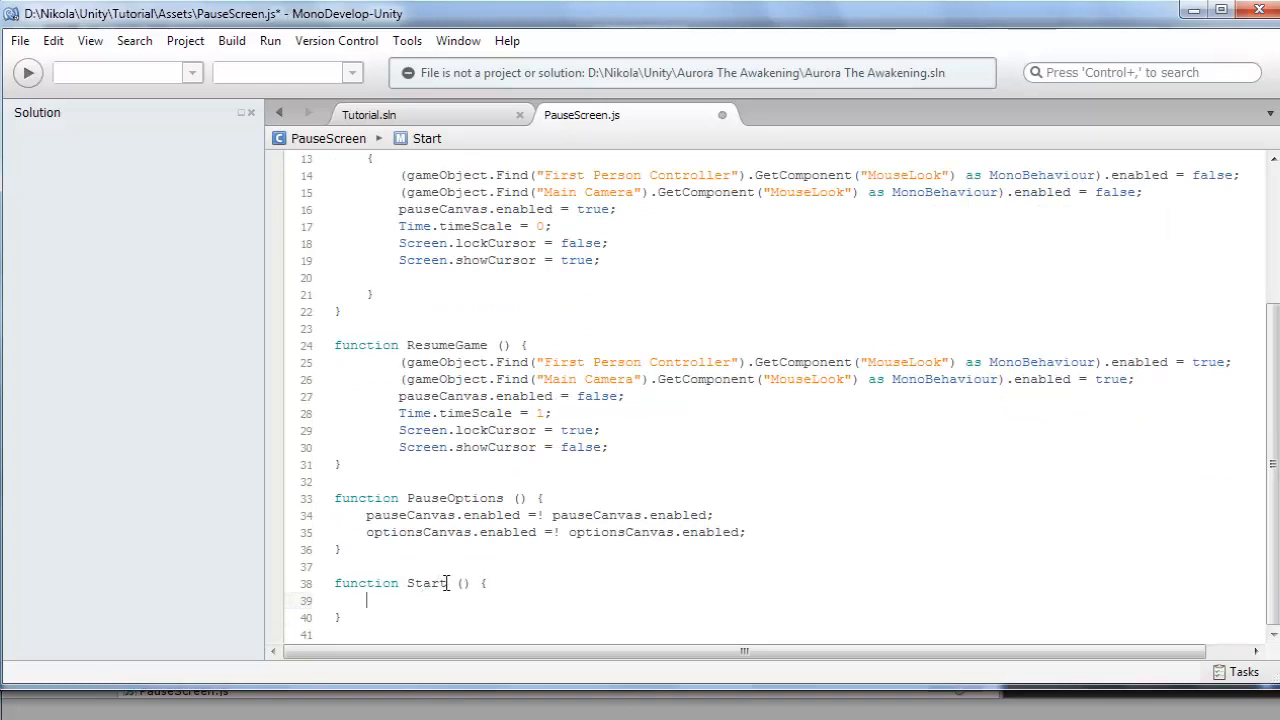
double_click(427, 583)
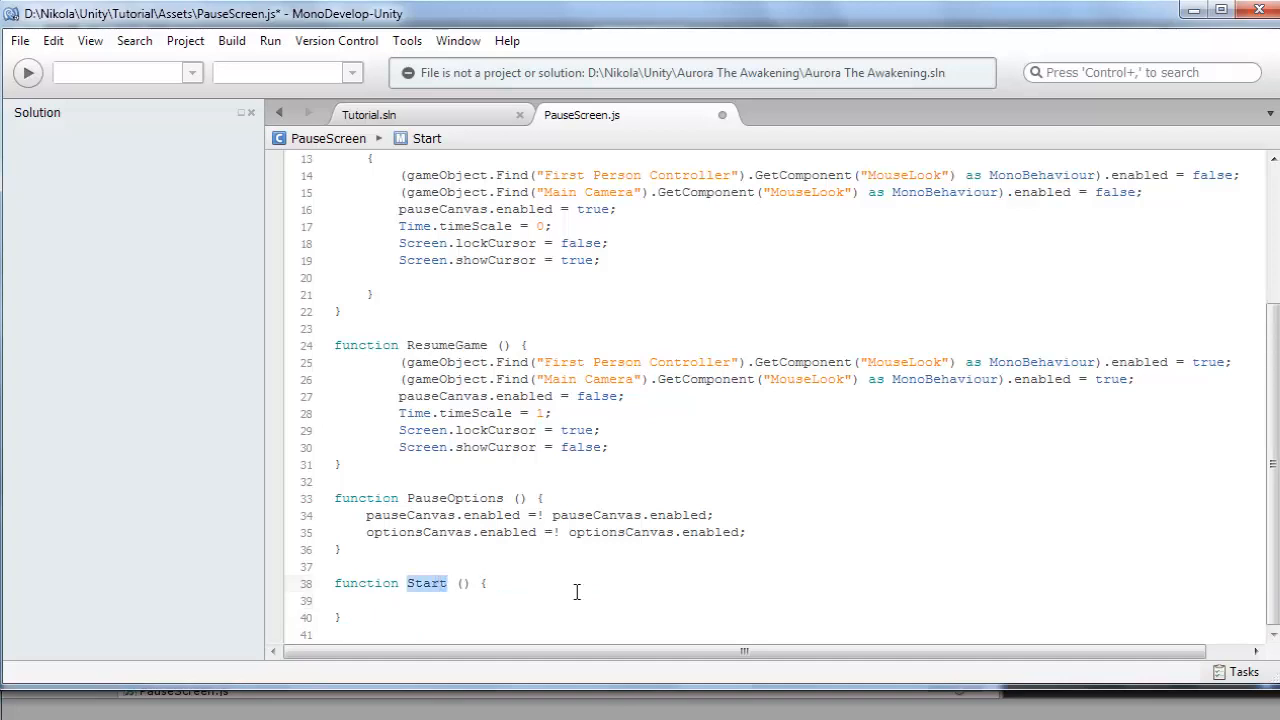
text(ExitGame)
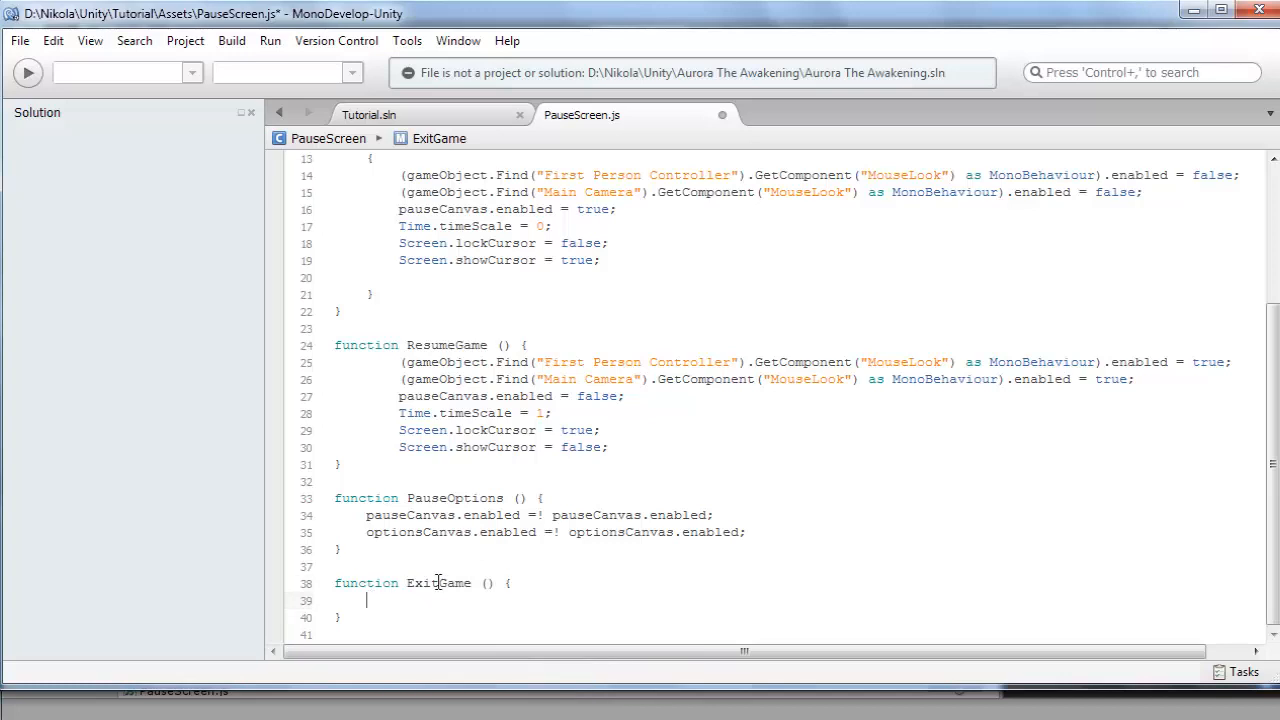
Write Application.Quit inside the ExitGame function.
text(Appli)
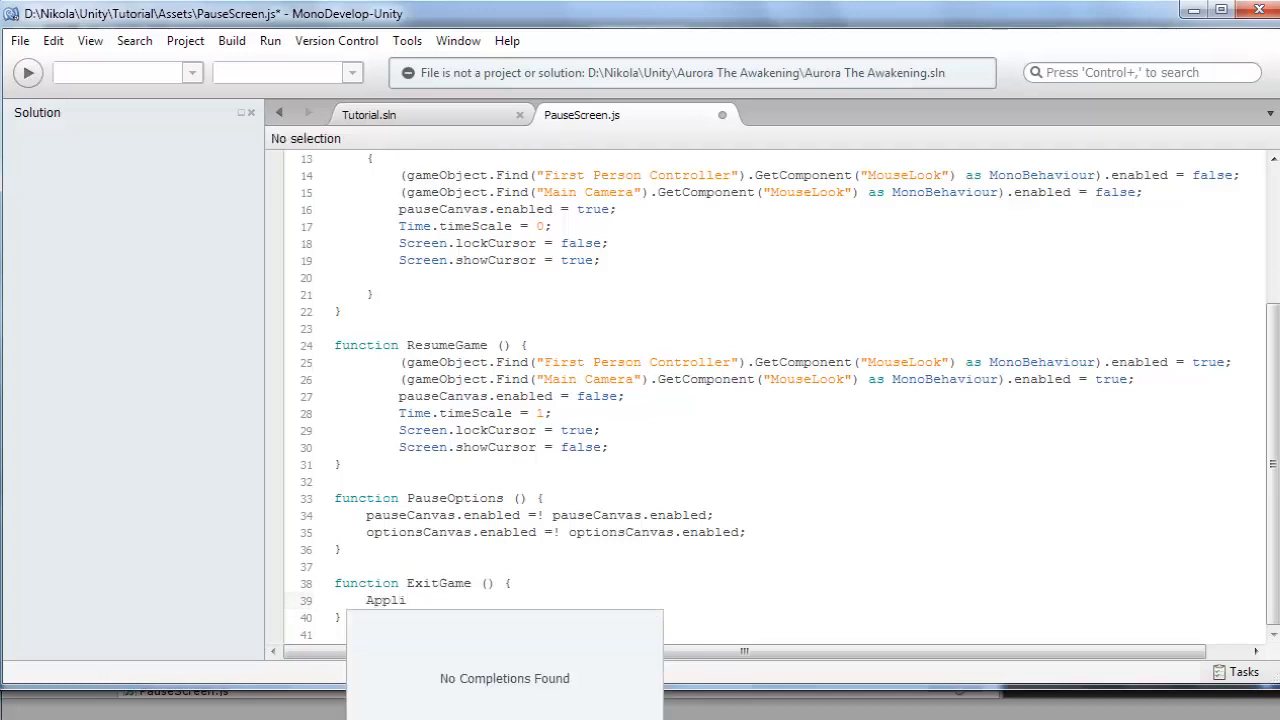
text(catio)
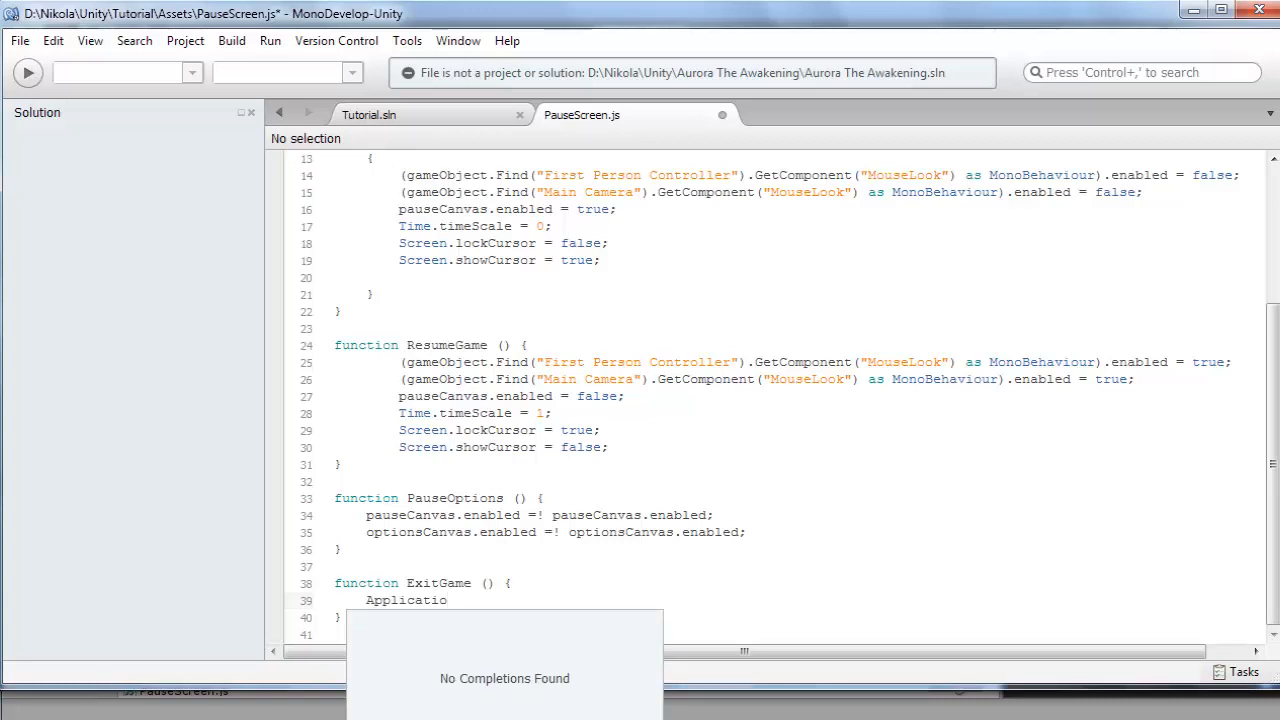
text(n)
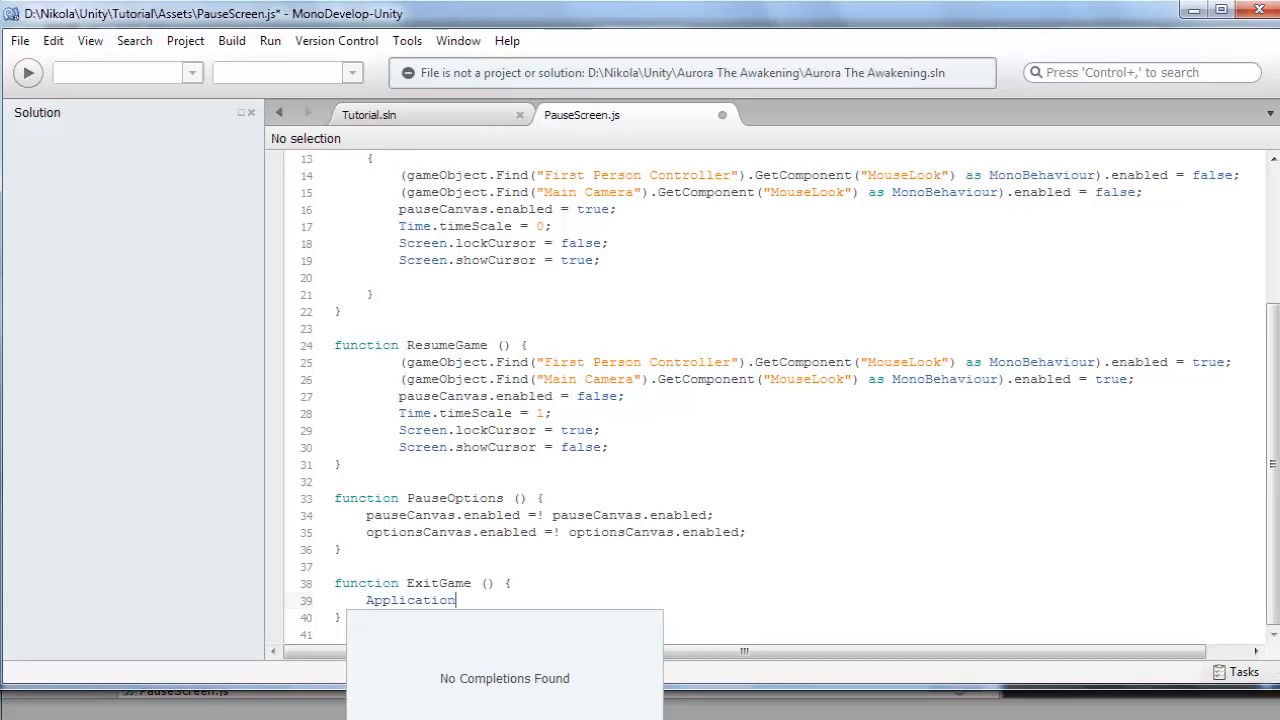
text(.Quit ();)
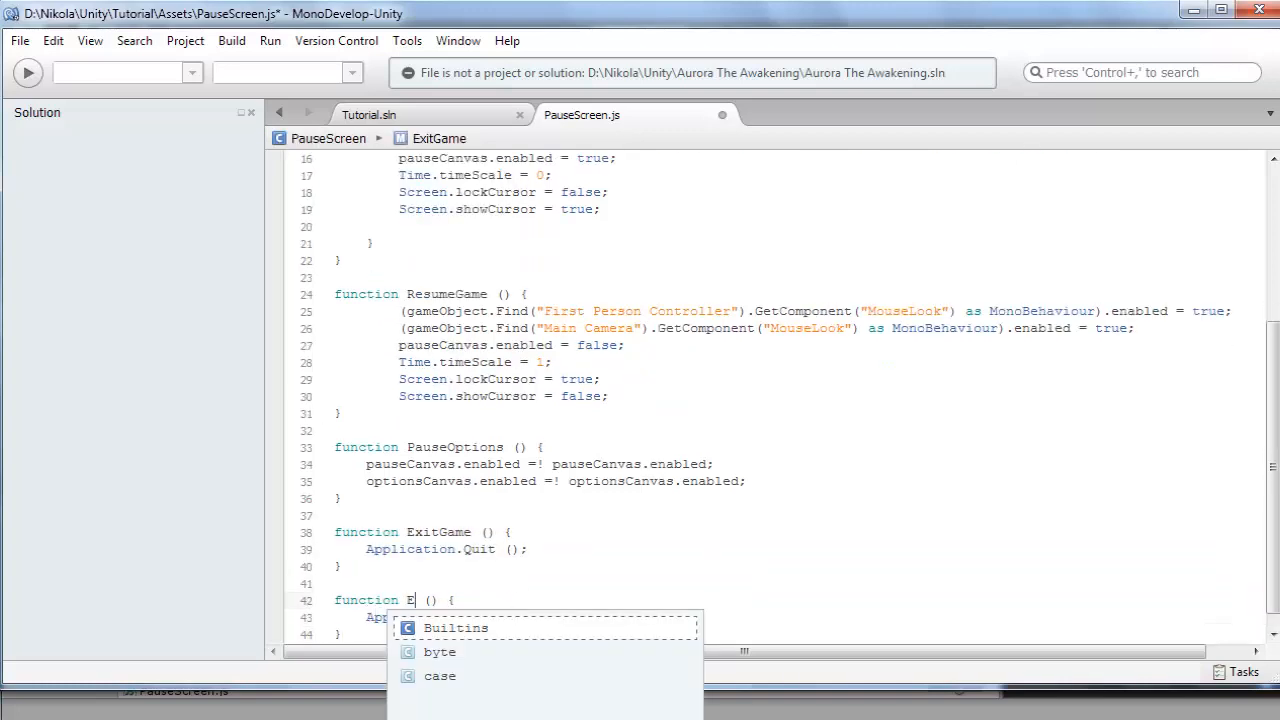
Name the new function ExitToMain and change its Quit call to LoadLevel.
text(xit)
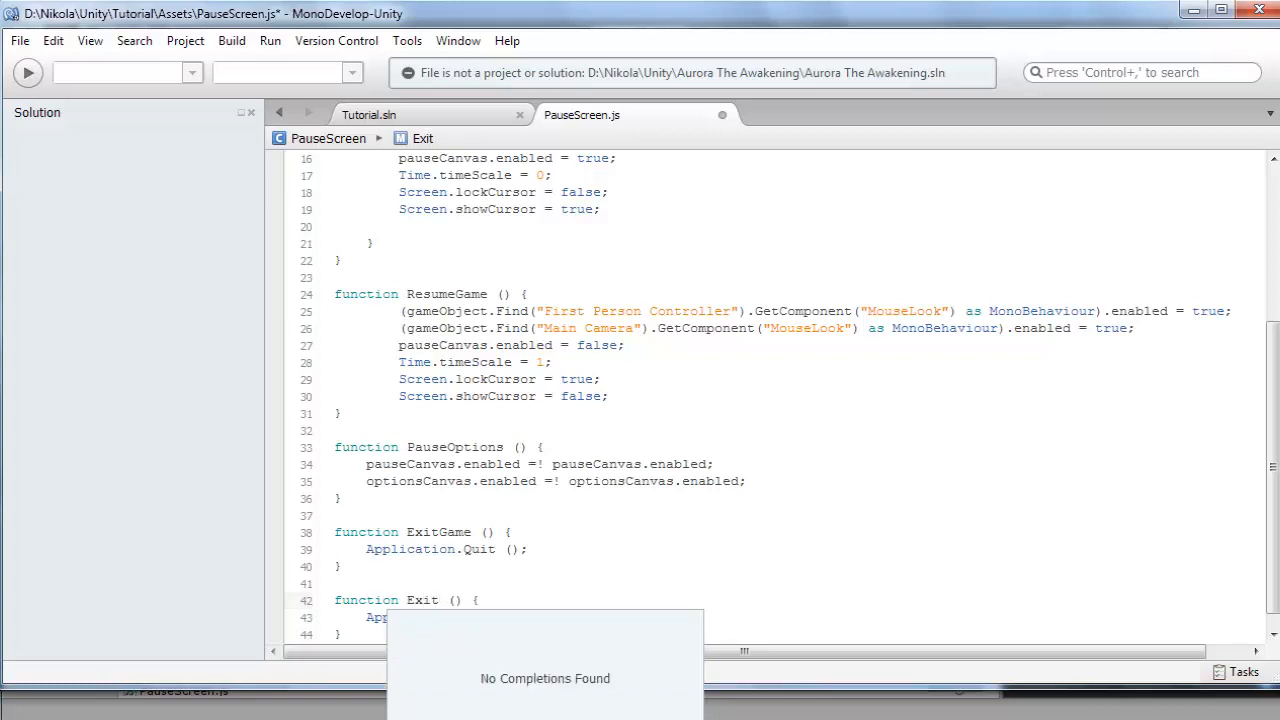
text(ToMain)
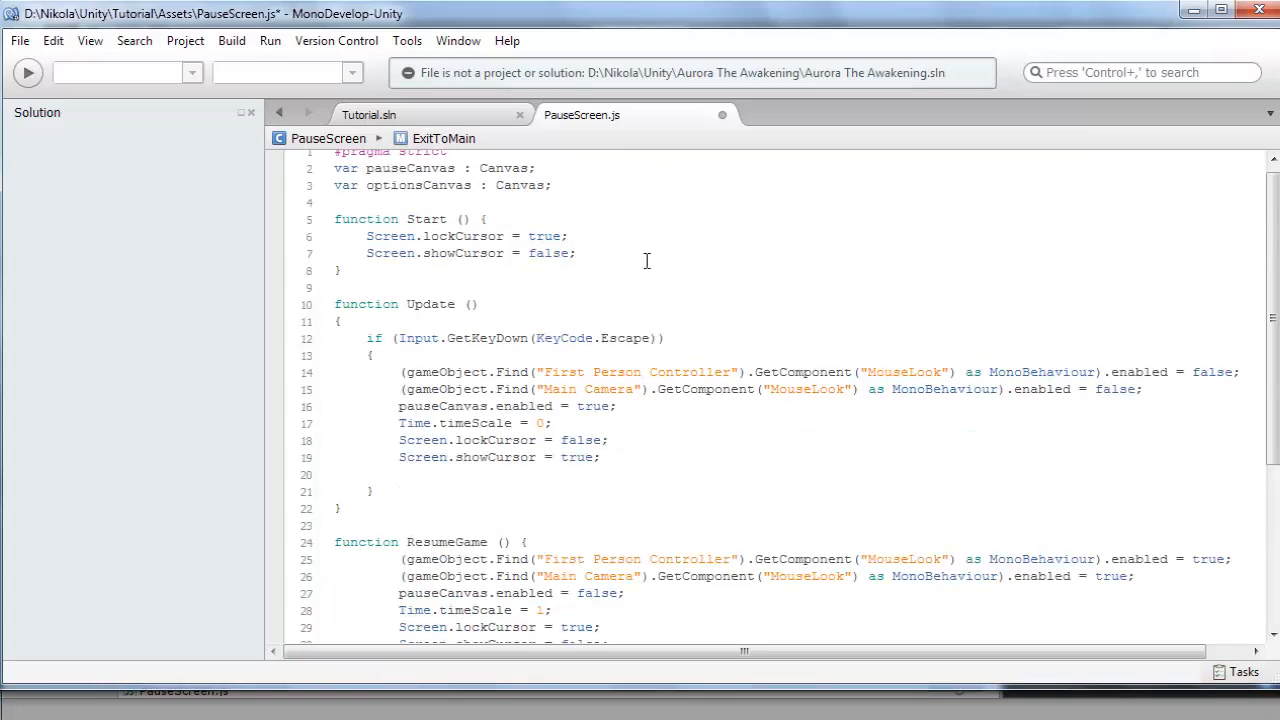
mouse_move(610, 389)
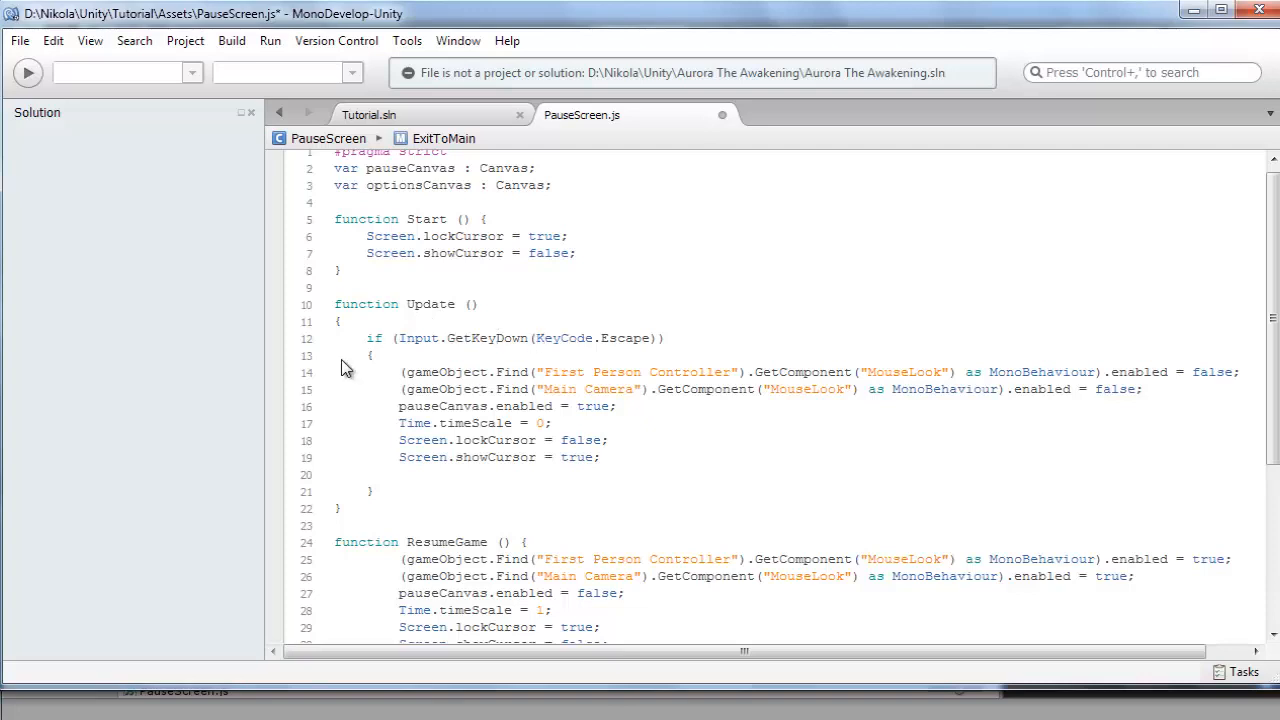
scroll(down, 3)
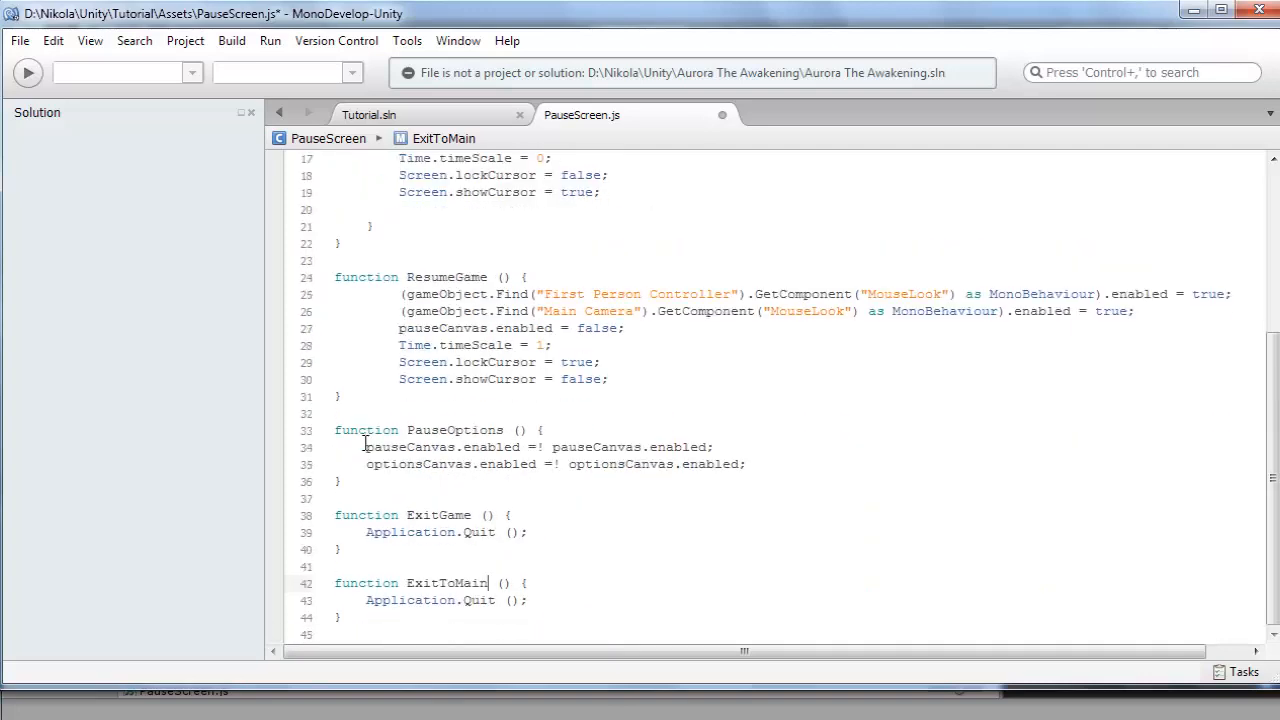
double_click(480, 600)
text(LoadL)
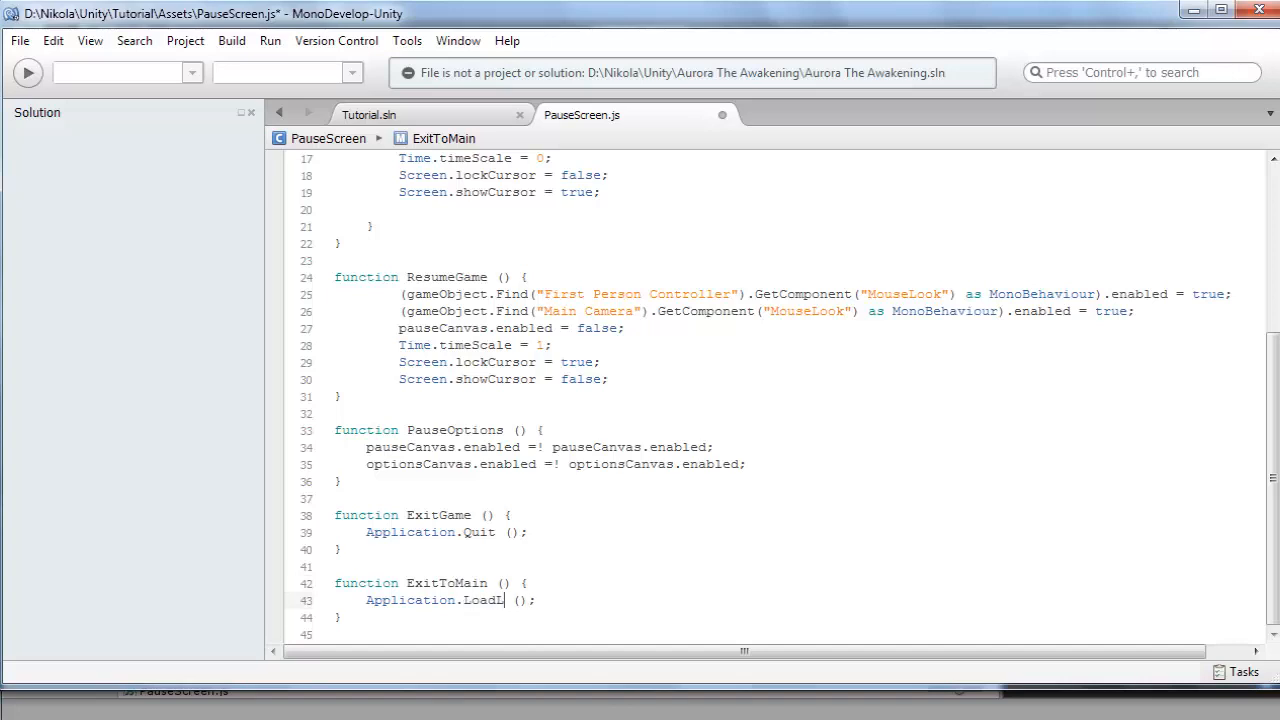
text(evel)
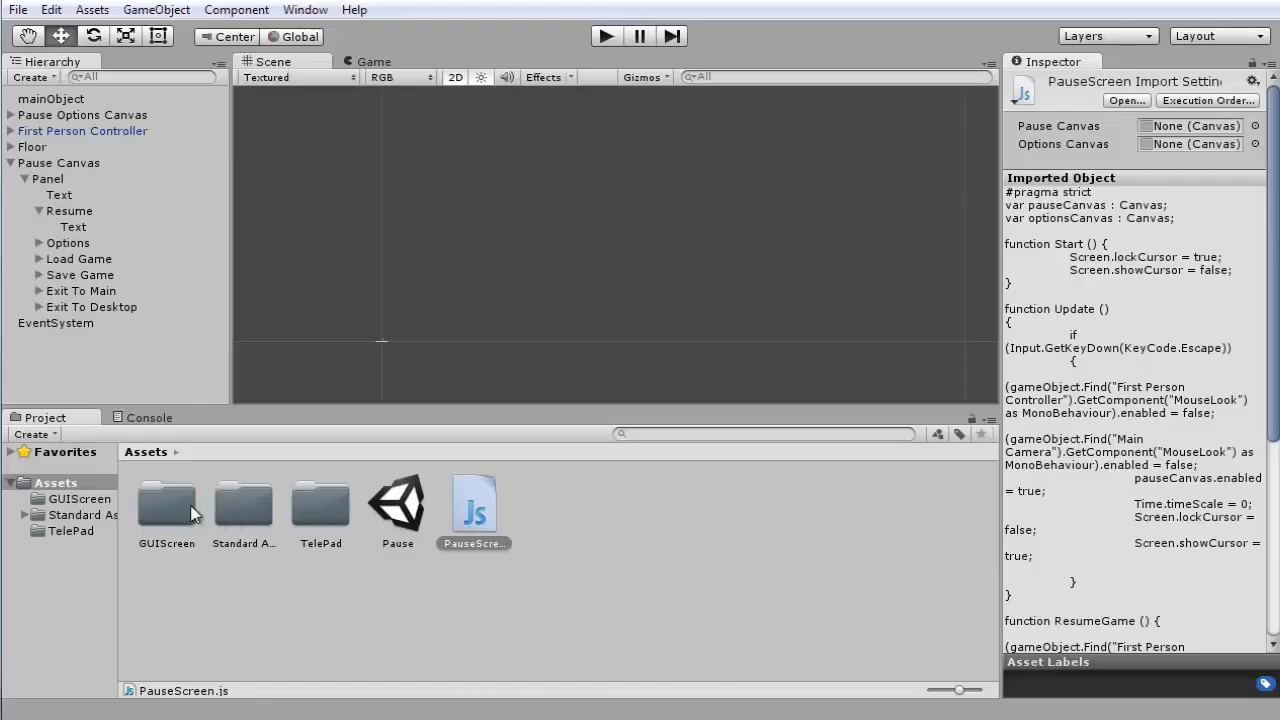
double_click(166, 503)
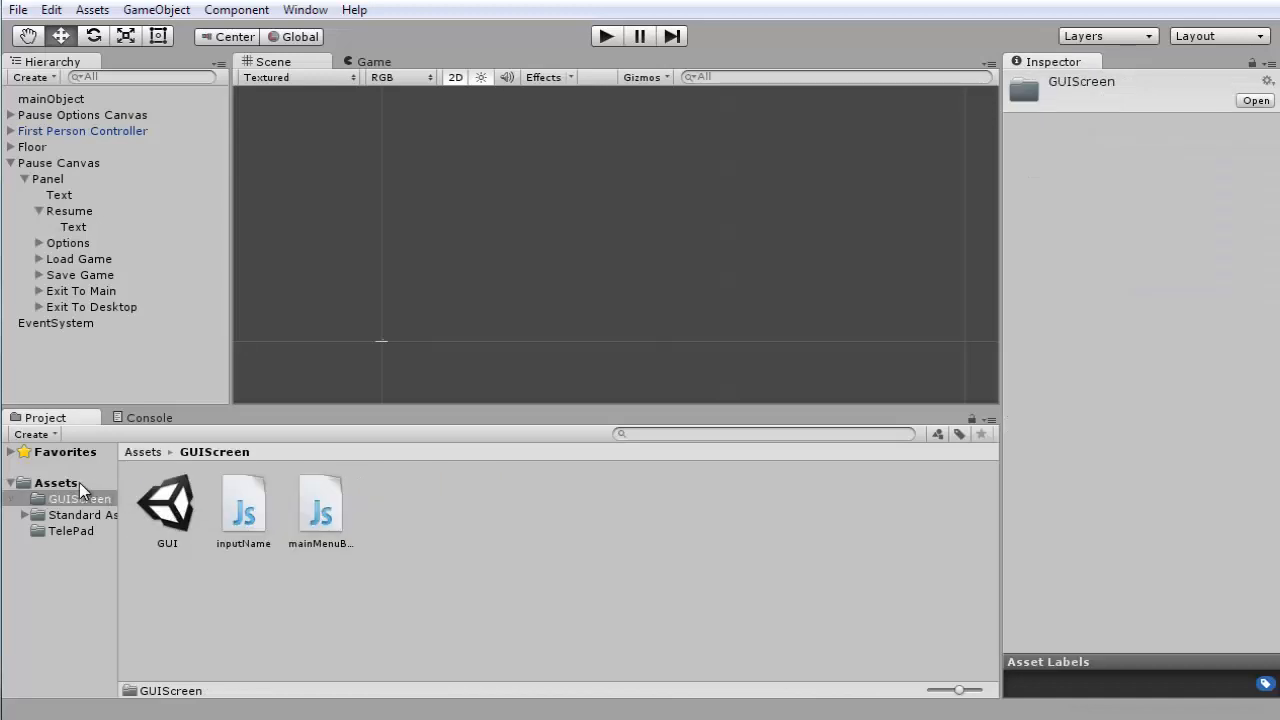
click(55, 482)
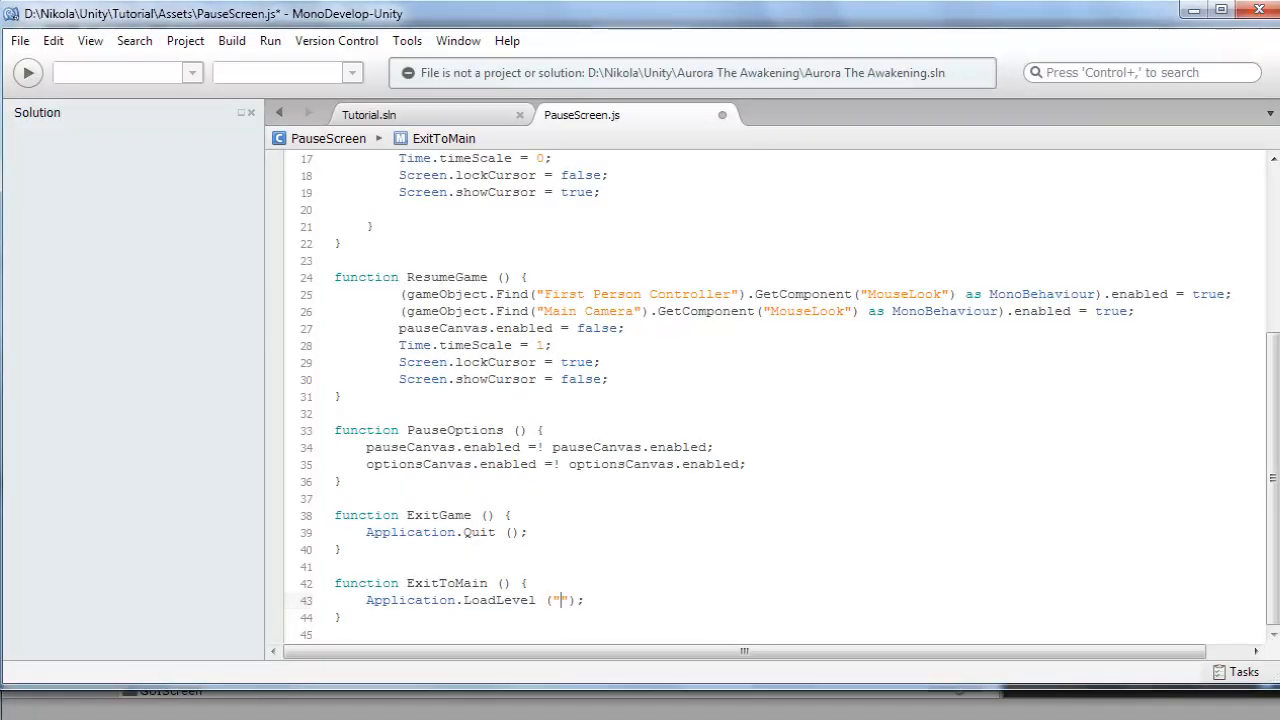
Make ExitToMain load the "GUI" level and start picking ResumeGame lines to reuse.
text(GUI)
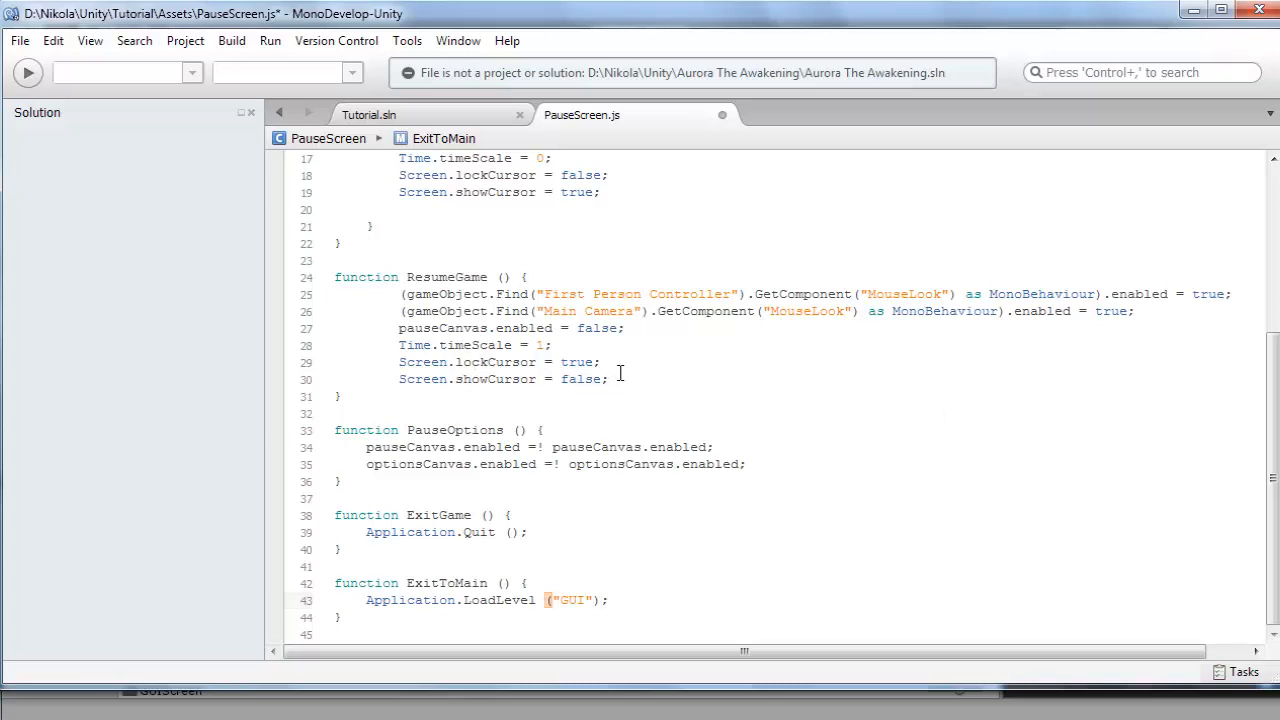
click(601, 600)
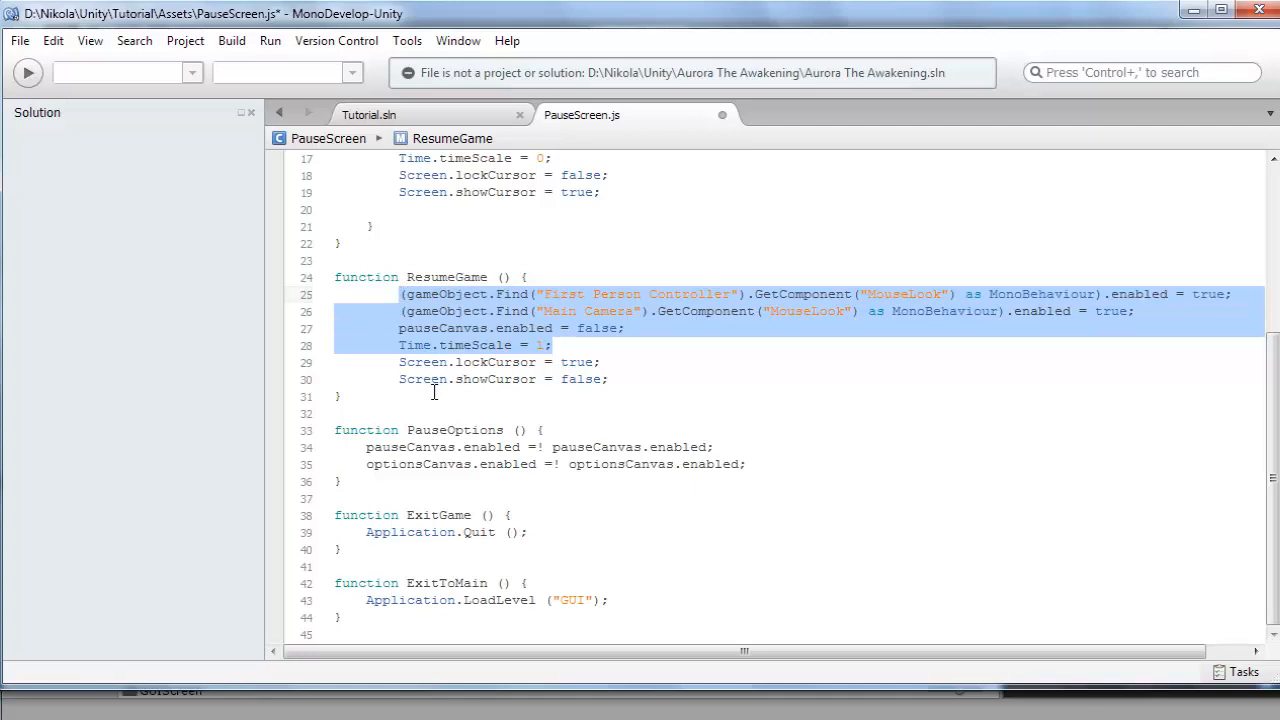
mouse_move(771, 582)
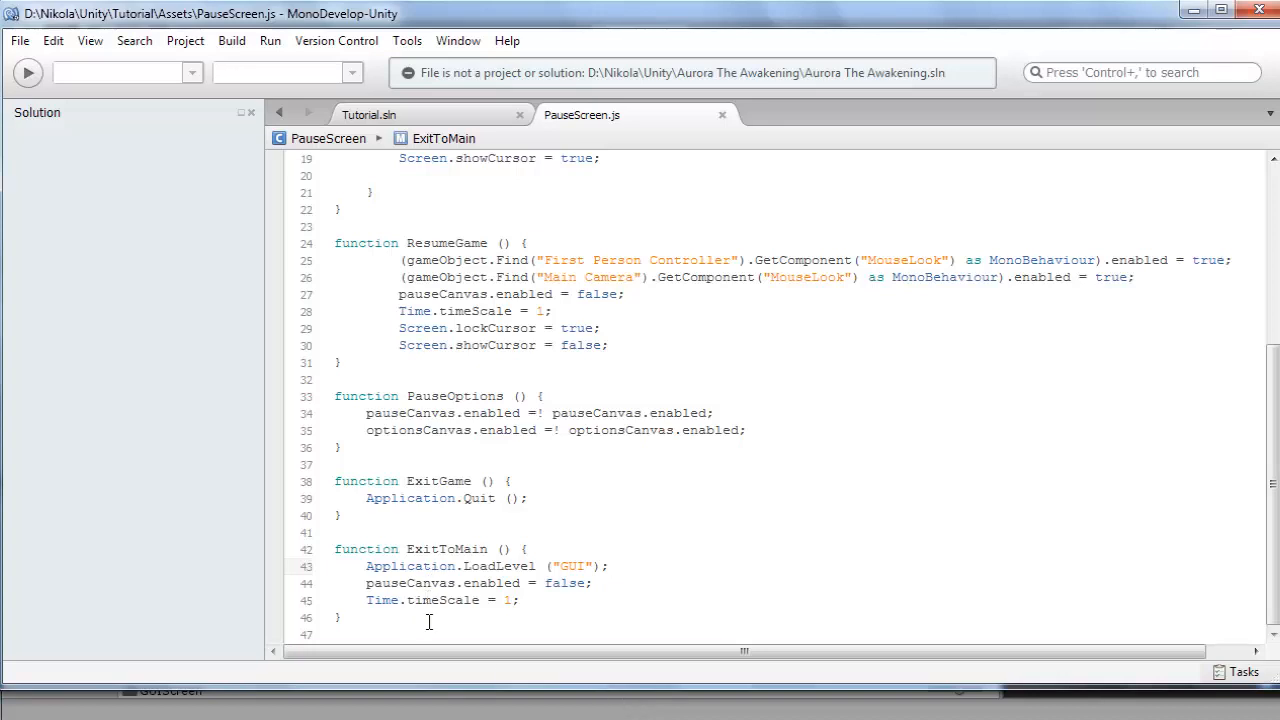
mouse_move(452, 610)
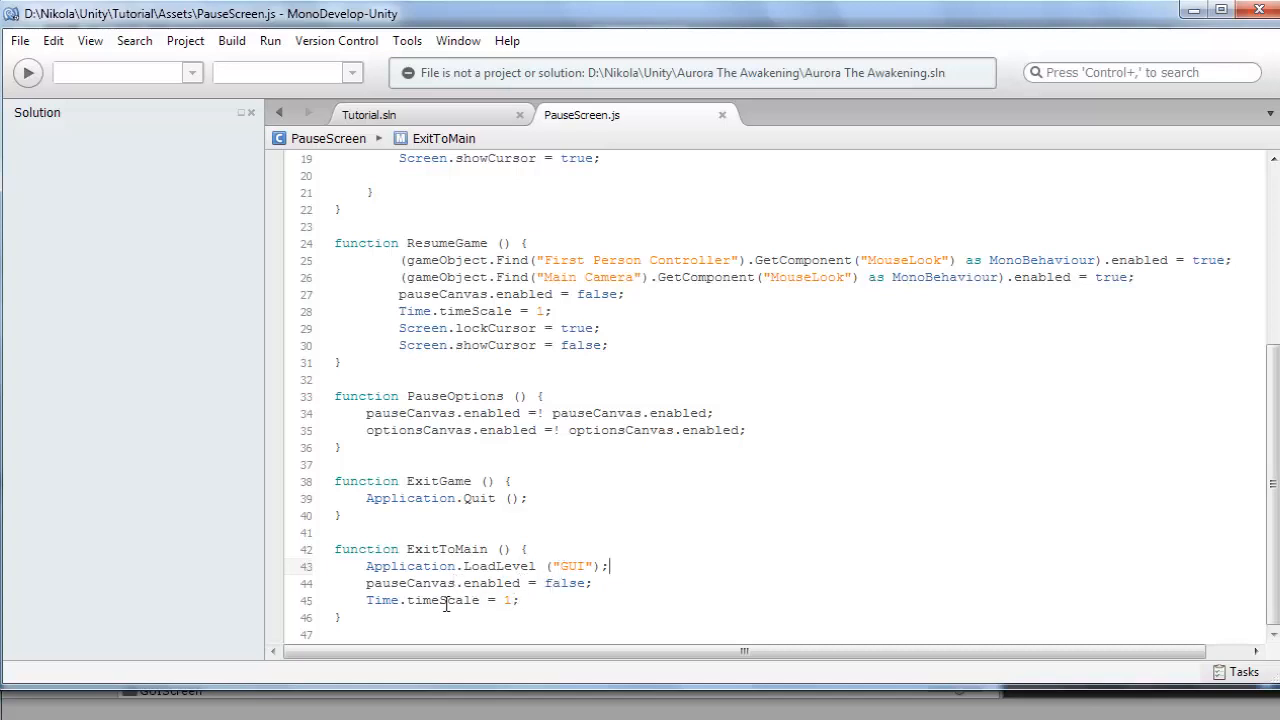
mouse_move(478, 656)
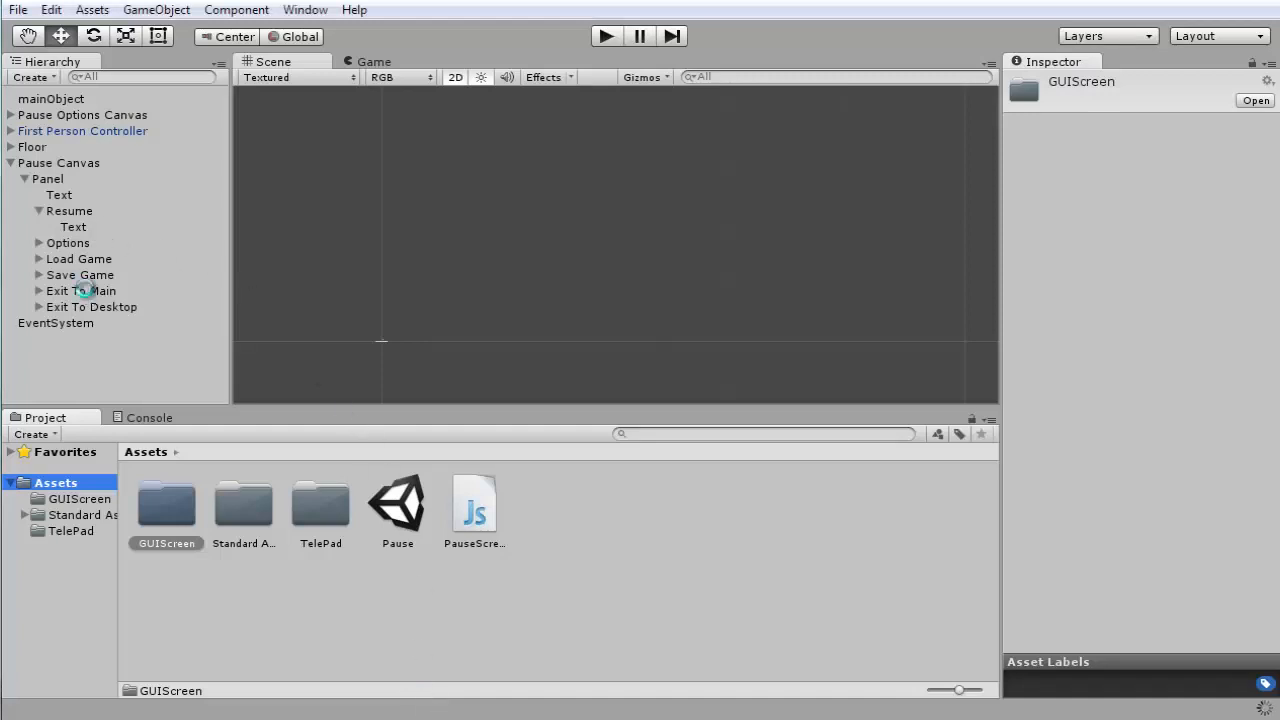
Wire Exit To Main's On Click to mainObject's PauseScreen.ExitToMain ().
click(81, 290)
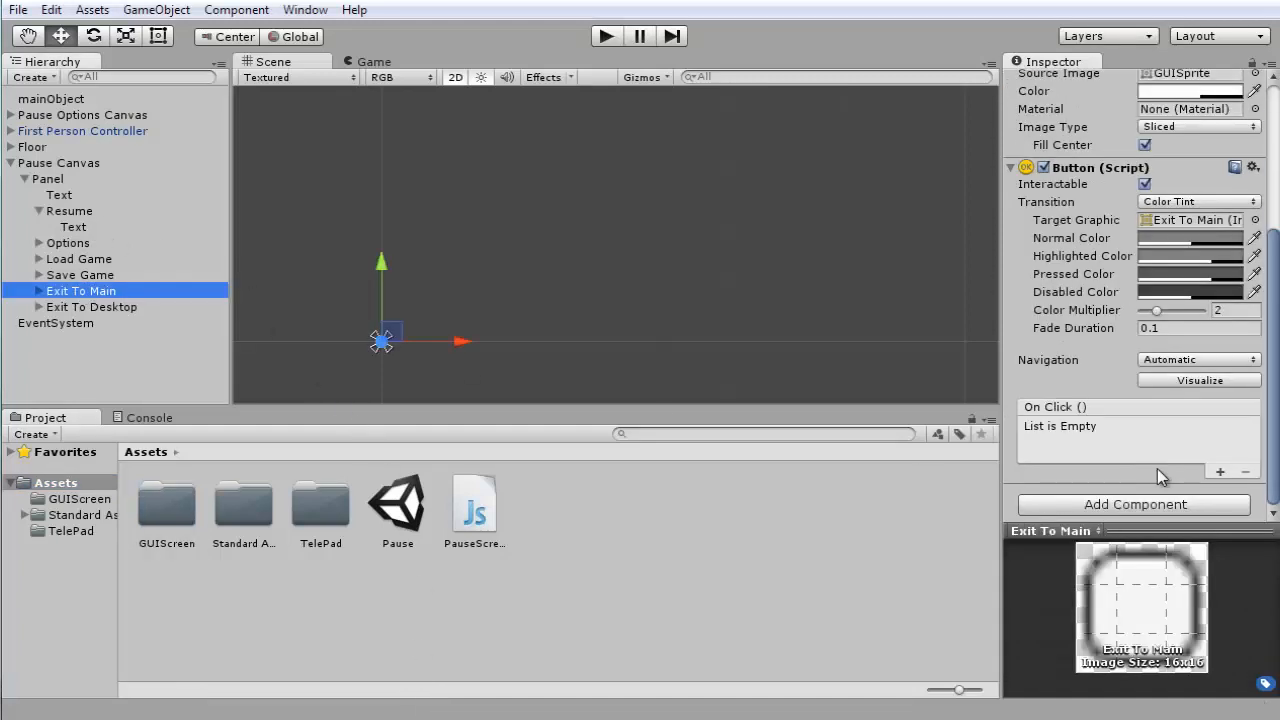
click(1220, 472)
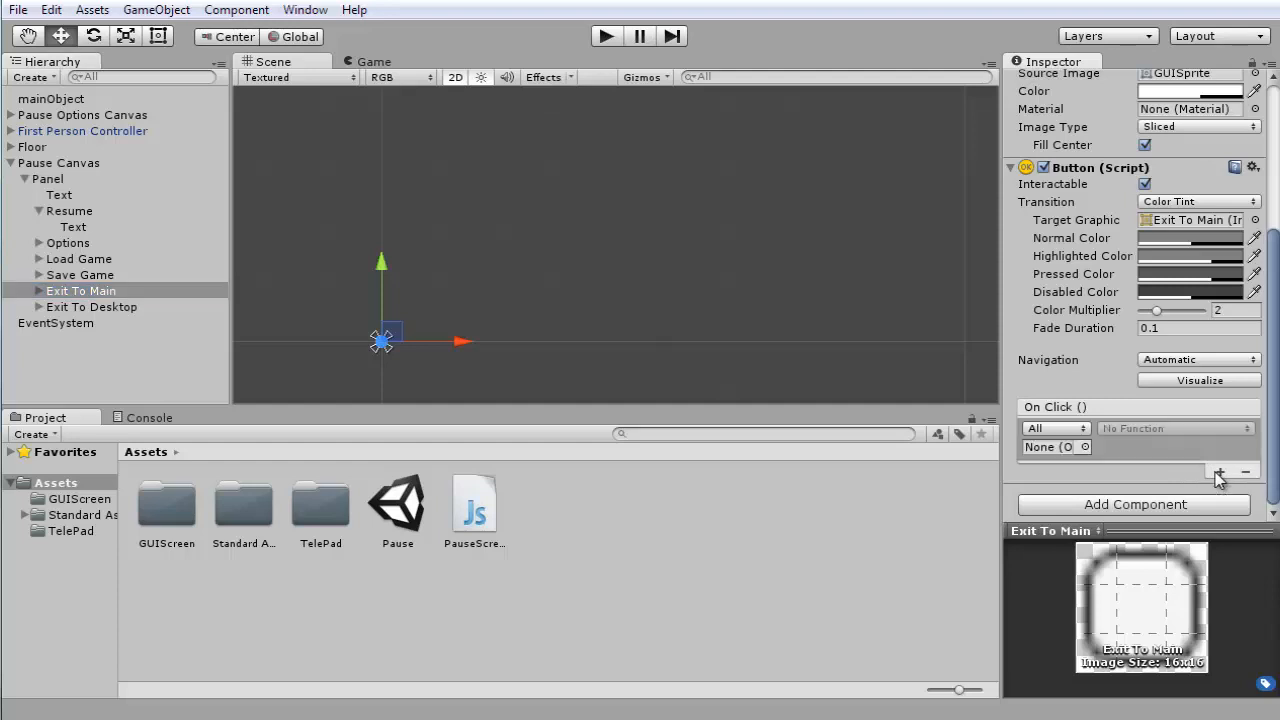
mouse_move(770, 338)
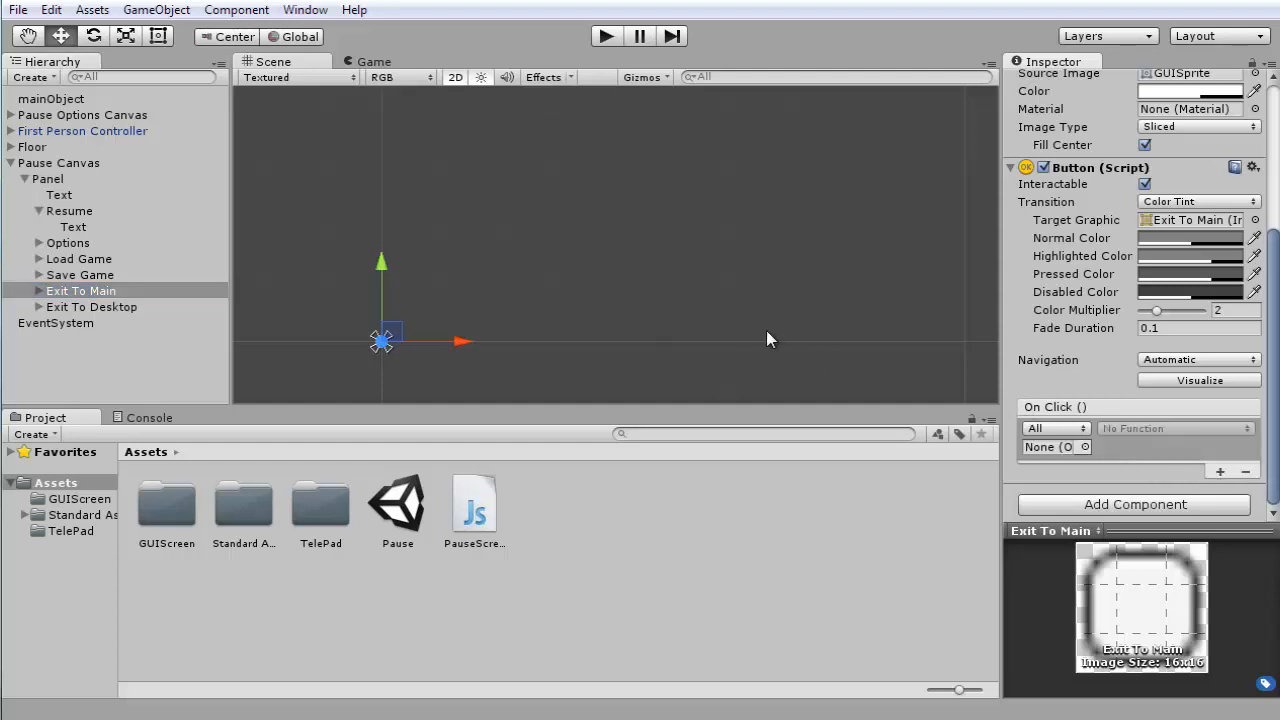
mouse_move(935, 252)
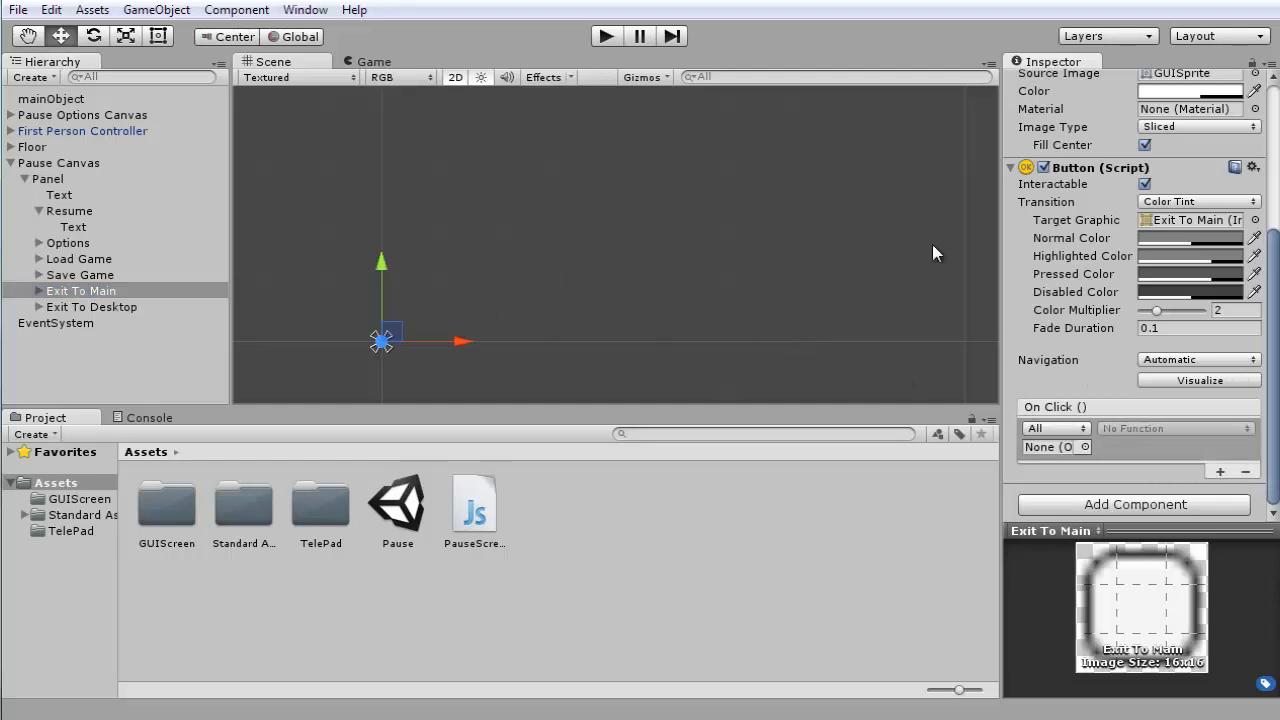
mouse_move(556, 306)
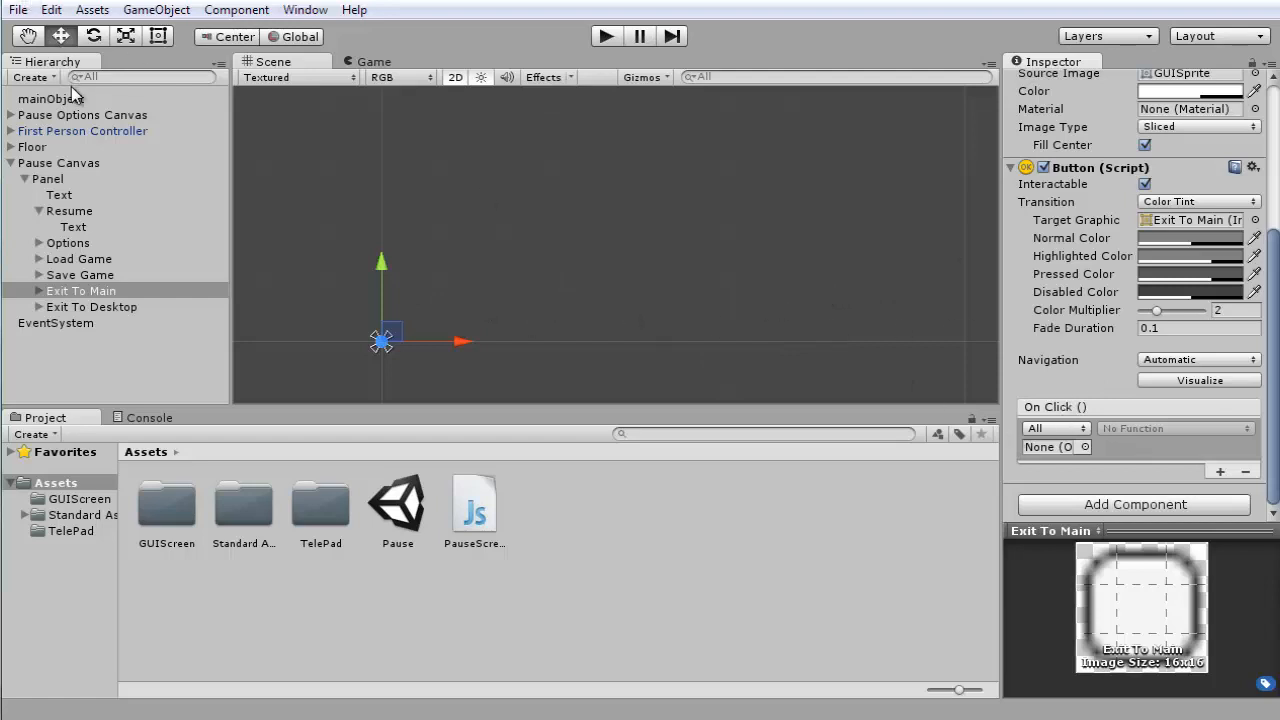
click(1048, 446)
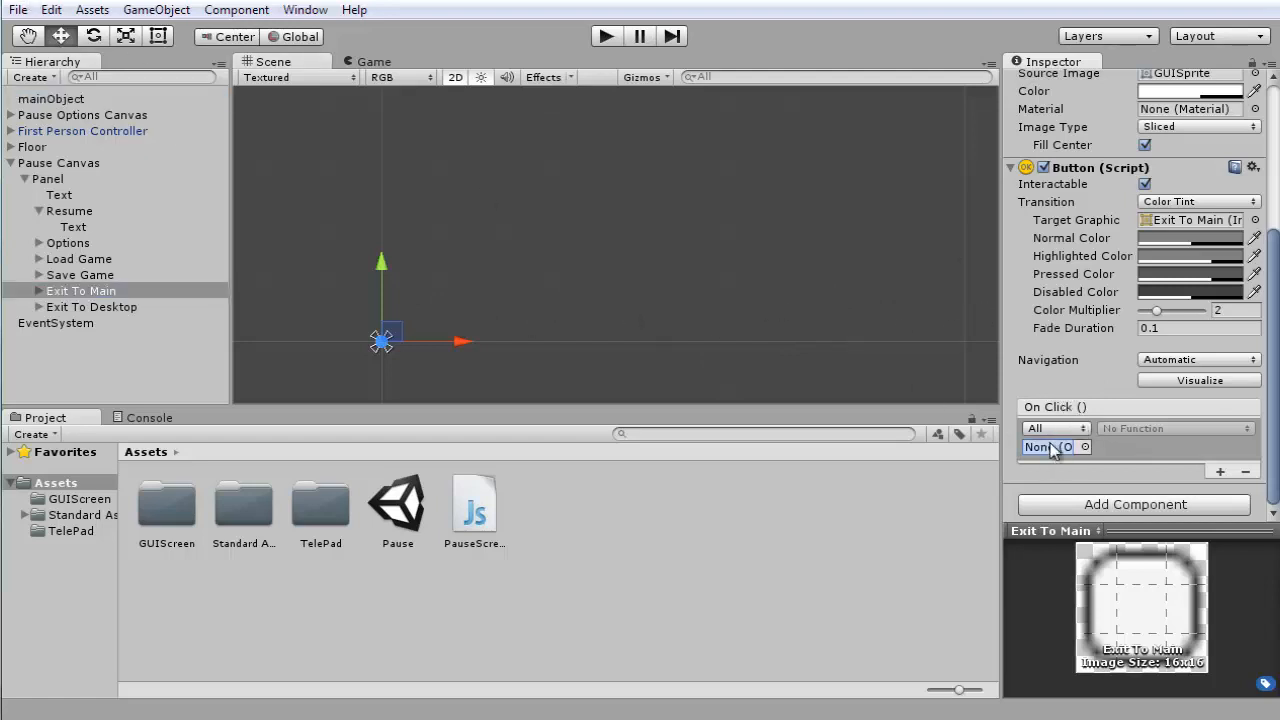
click(1047, 447)
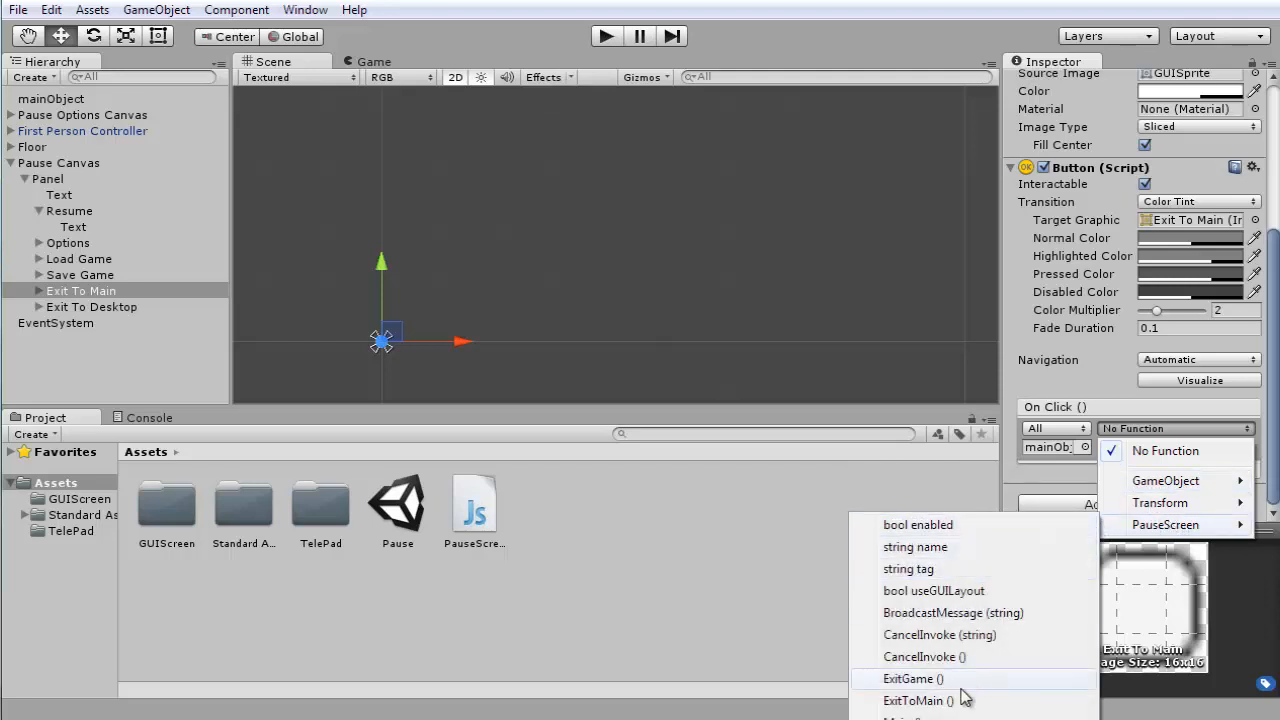
mouse_move(917, 700)
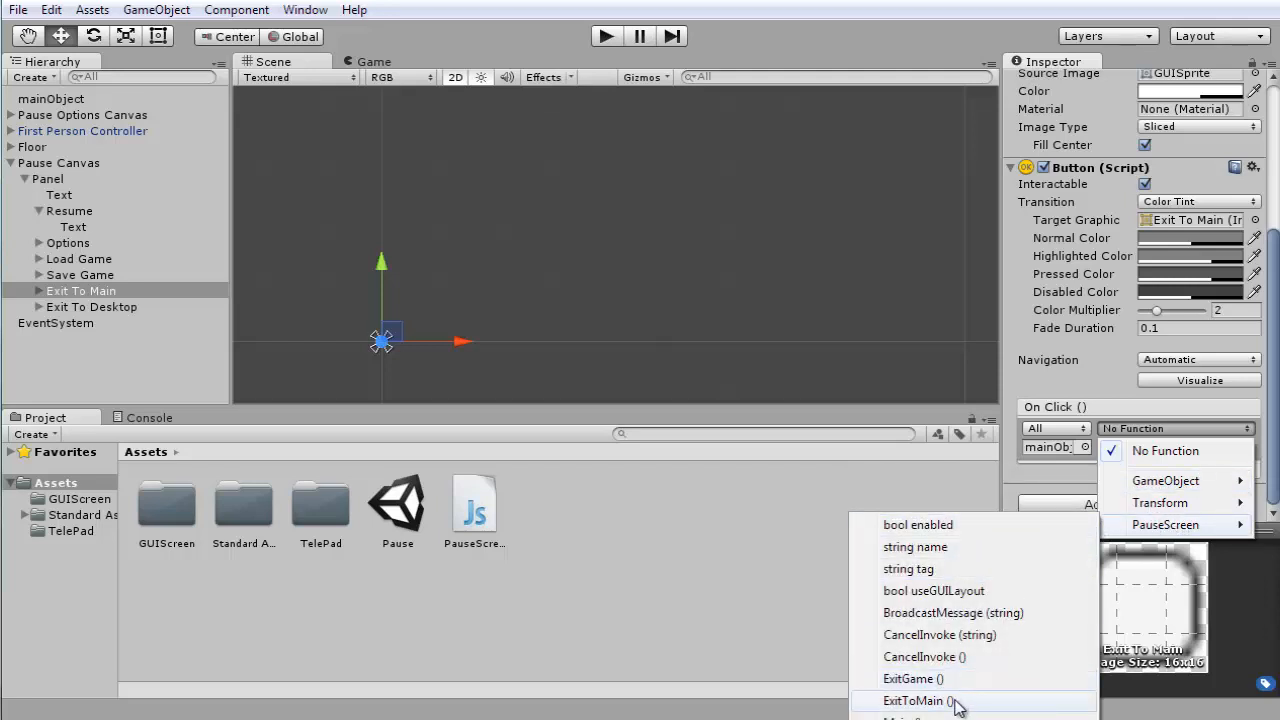
click(915, 700)
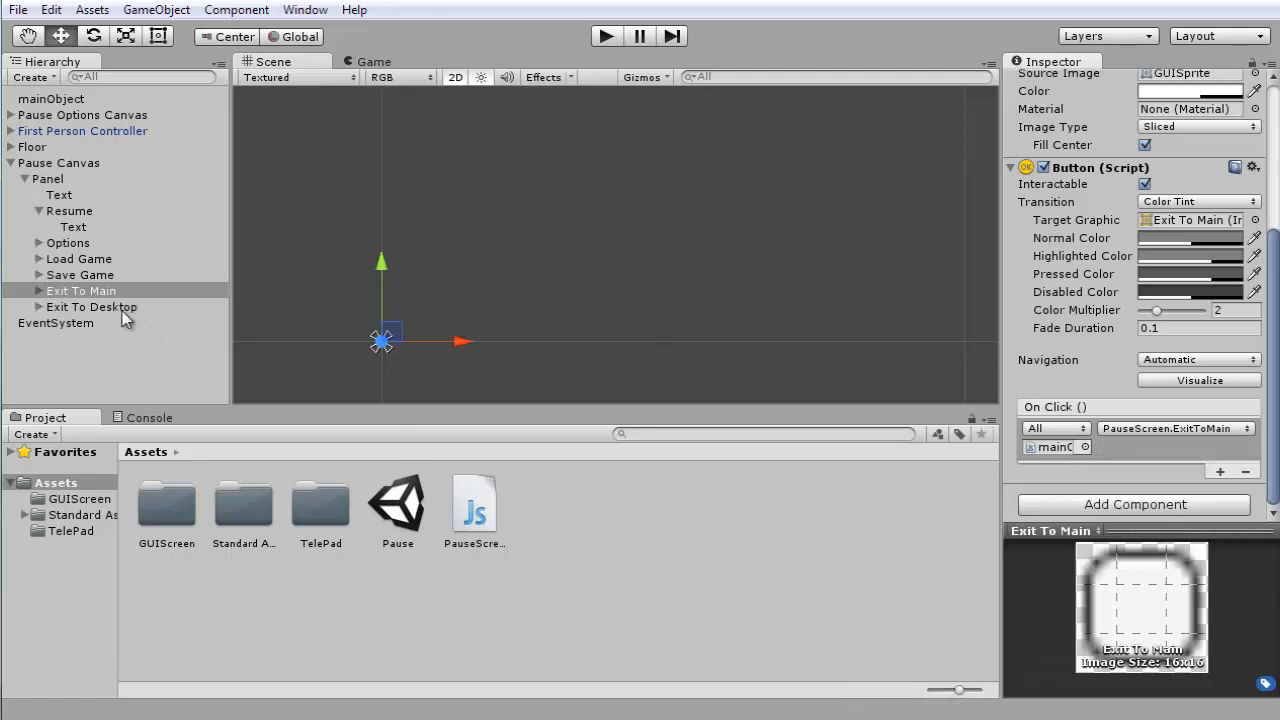
Wire Exit To Desktop's On Click to mainObject's PauseScreen.ExitGame ().
click(91, 307)
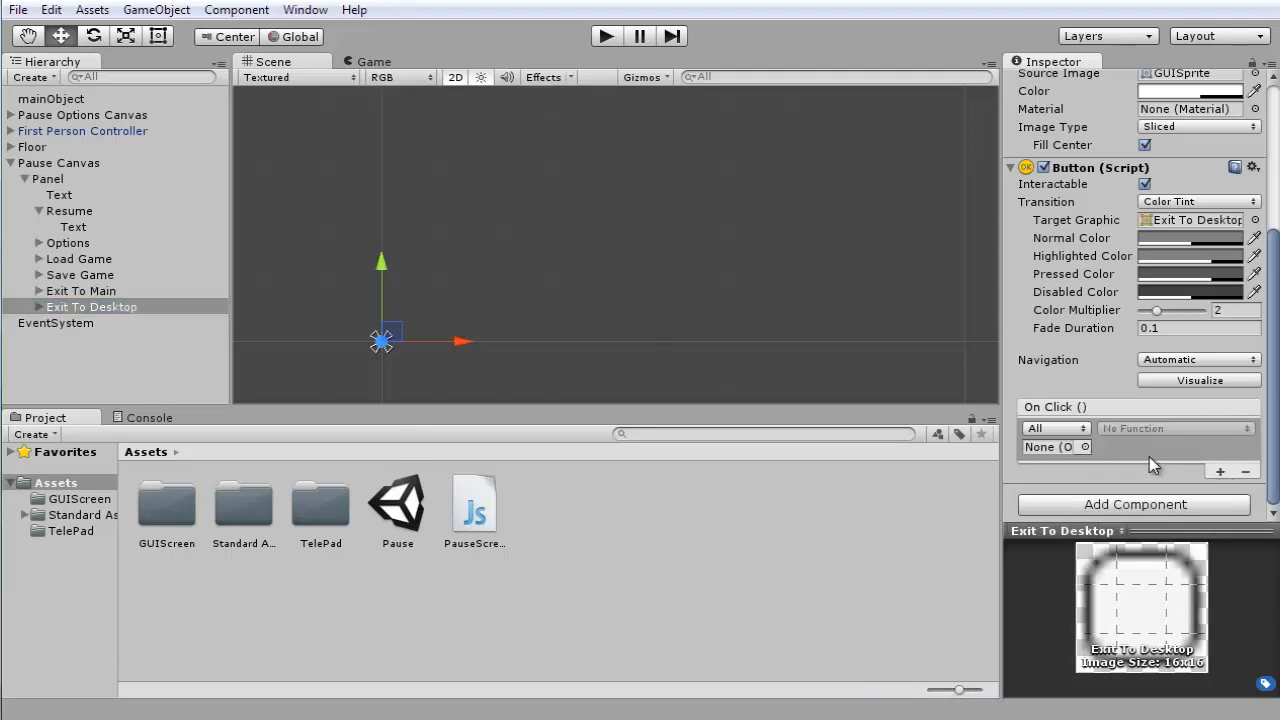
mouse_move(1022, 442)
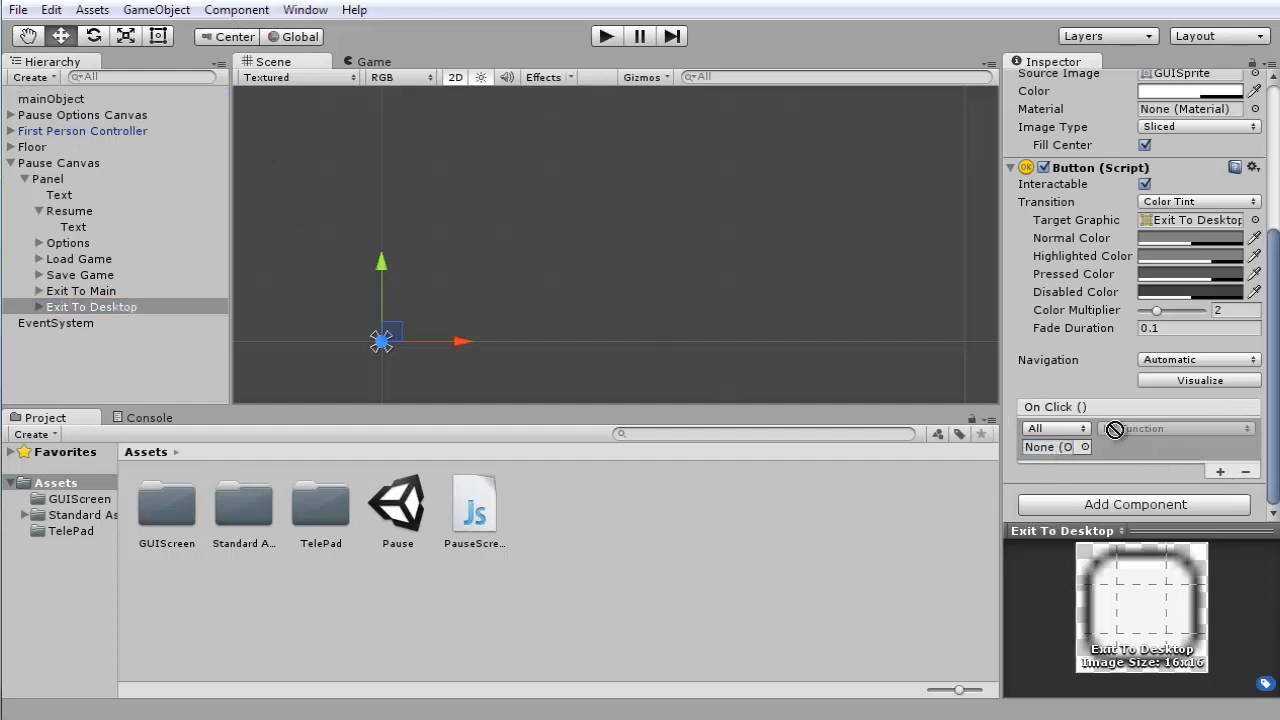
click(1055, 428)
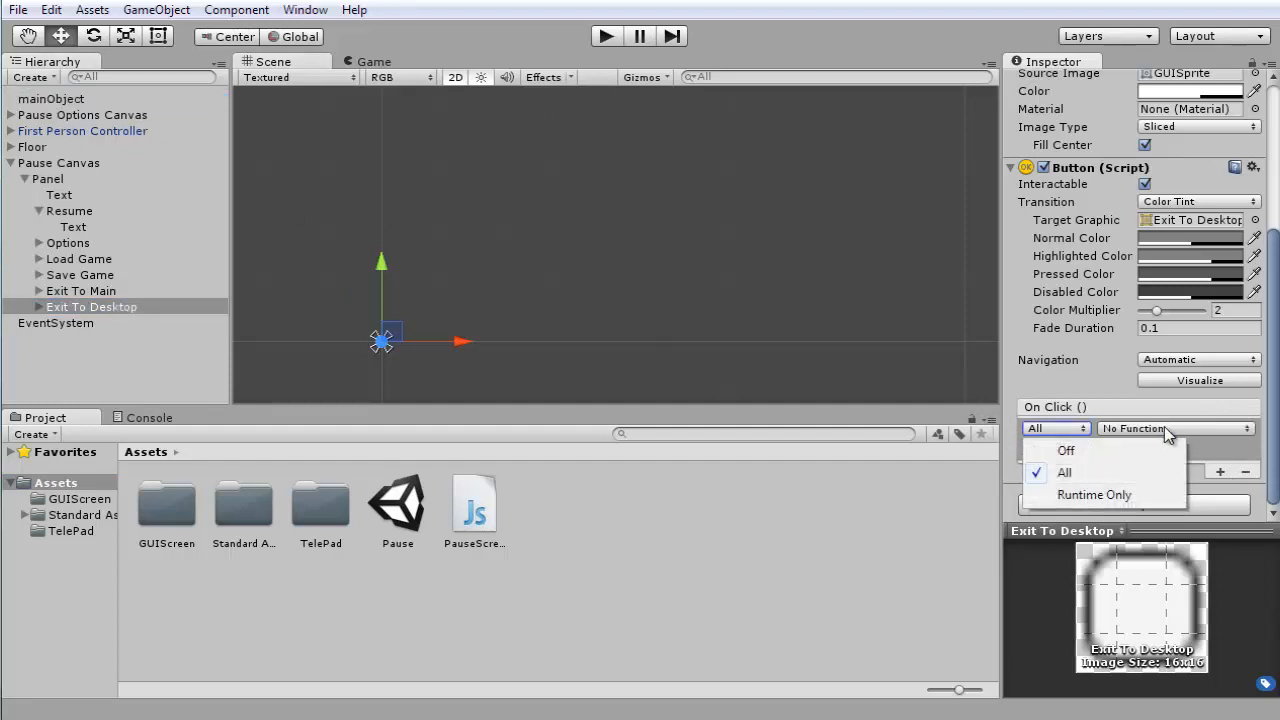
click(1175, 428)
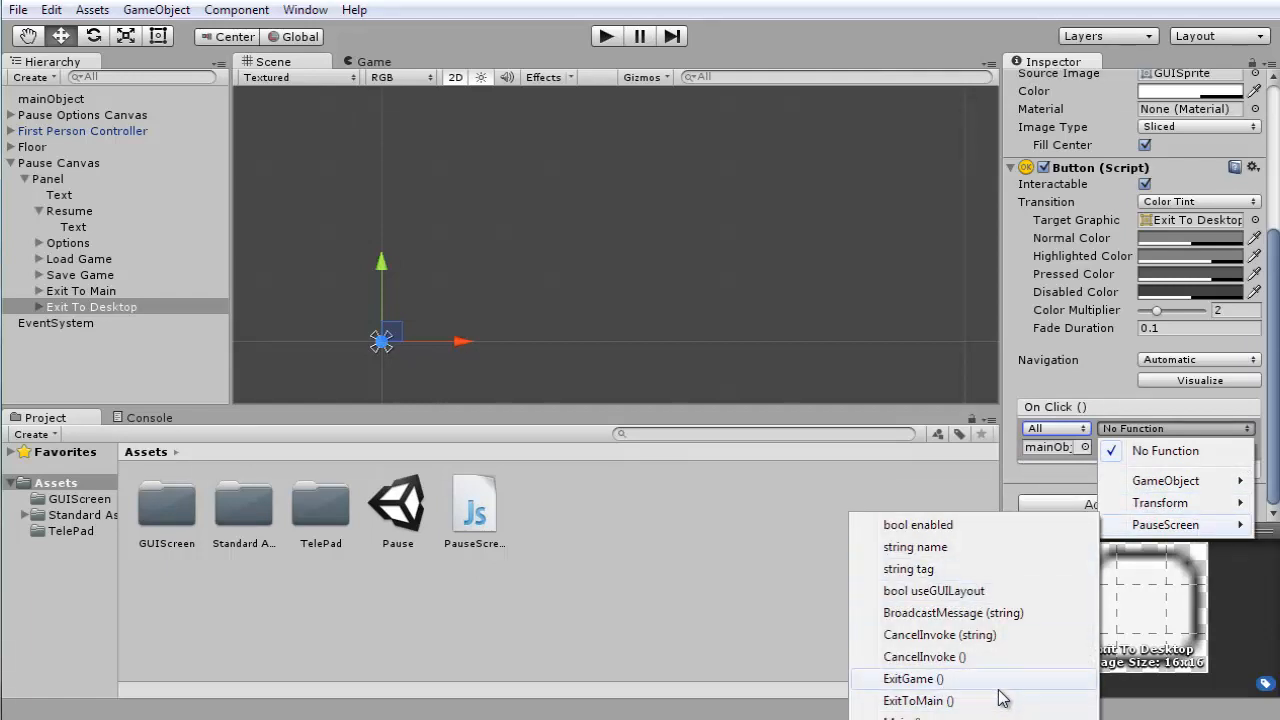
click(911, 679)
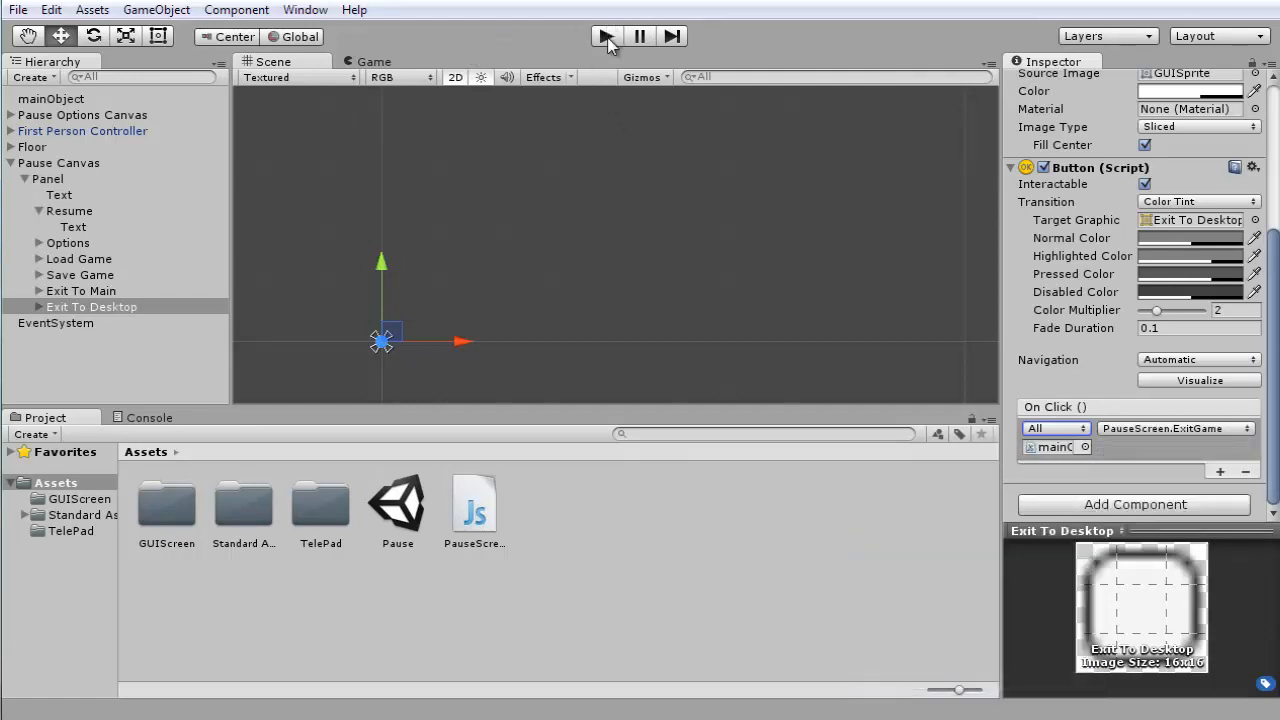
Play, pause with Escape, exit to main to confirm the GUI scene loads, then stop.
click(604, 36)
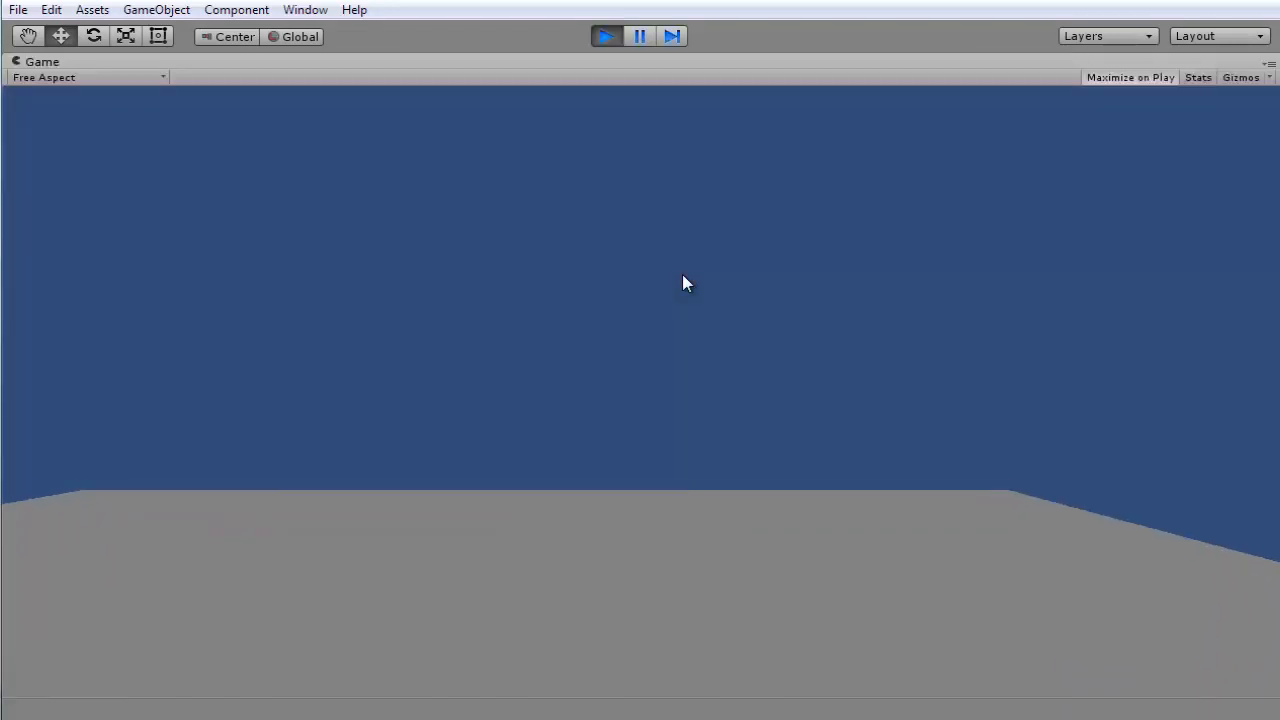
key(Escape)
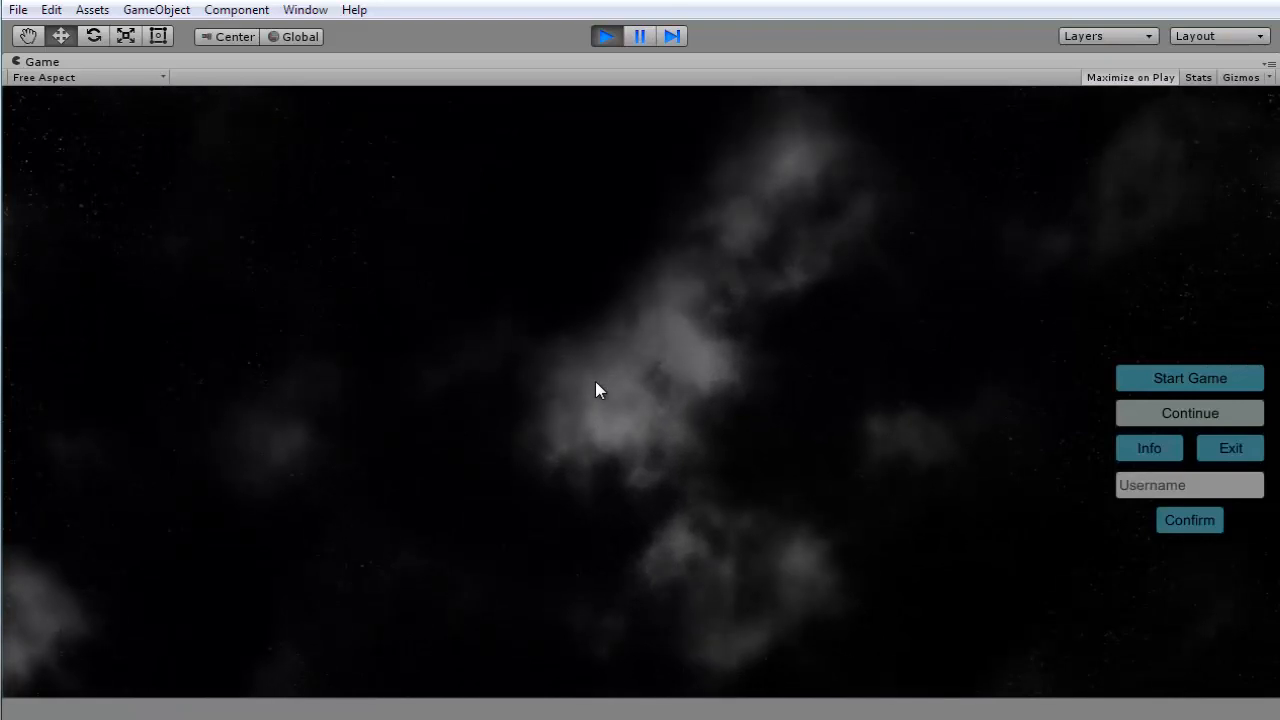
click(1189, 378)
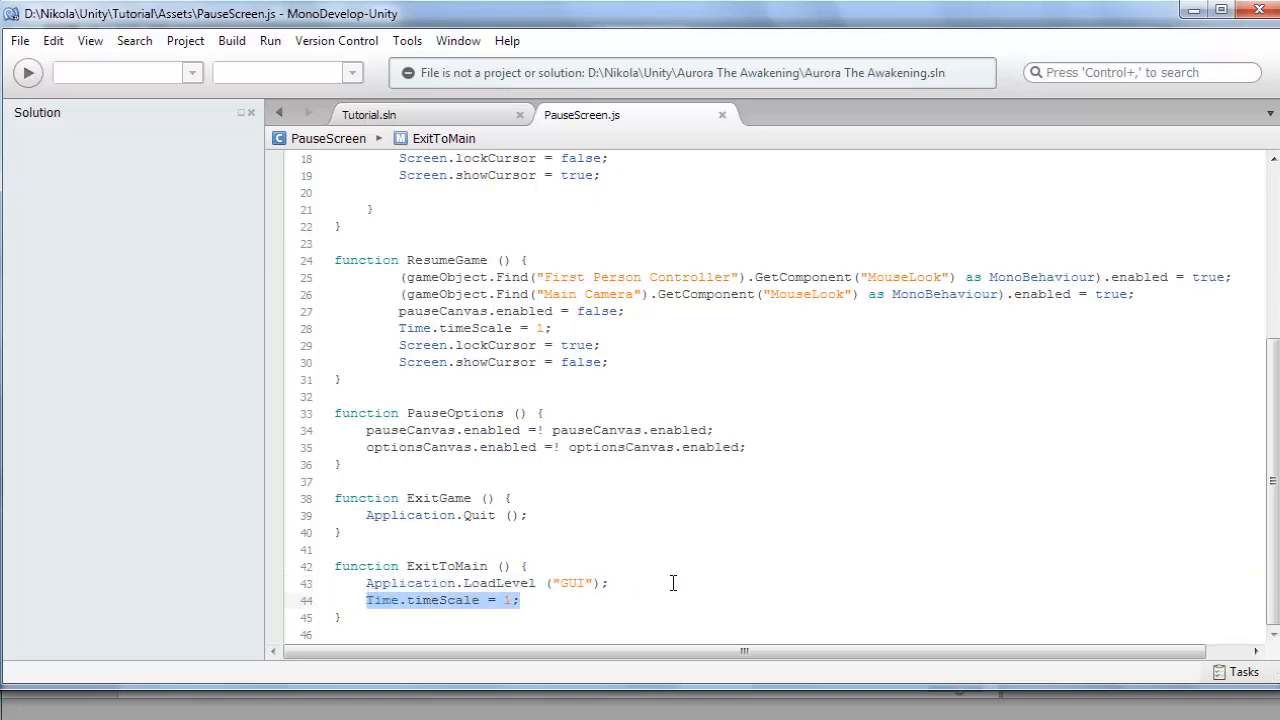
mouse_move(637, 628)
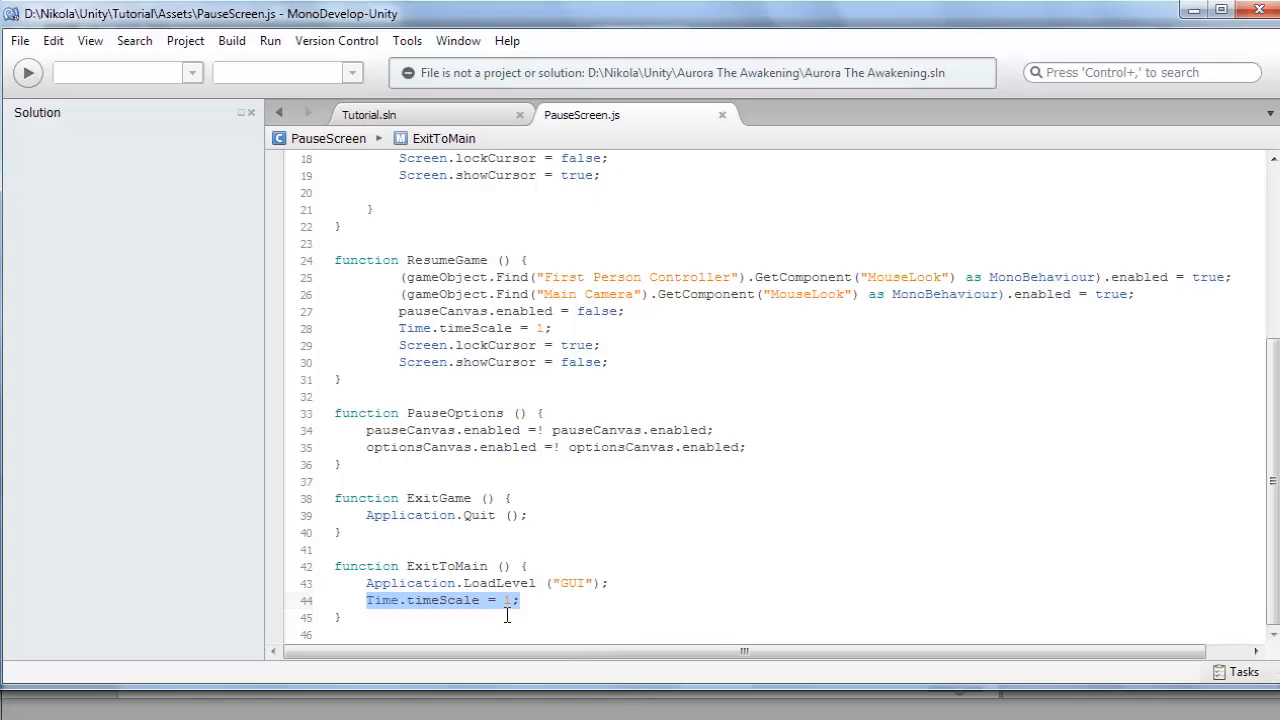
Delete the Time.timeScale = 1; line from ExitToMain.
key(Delete)
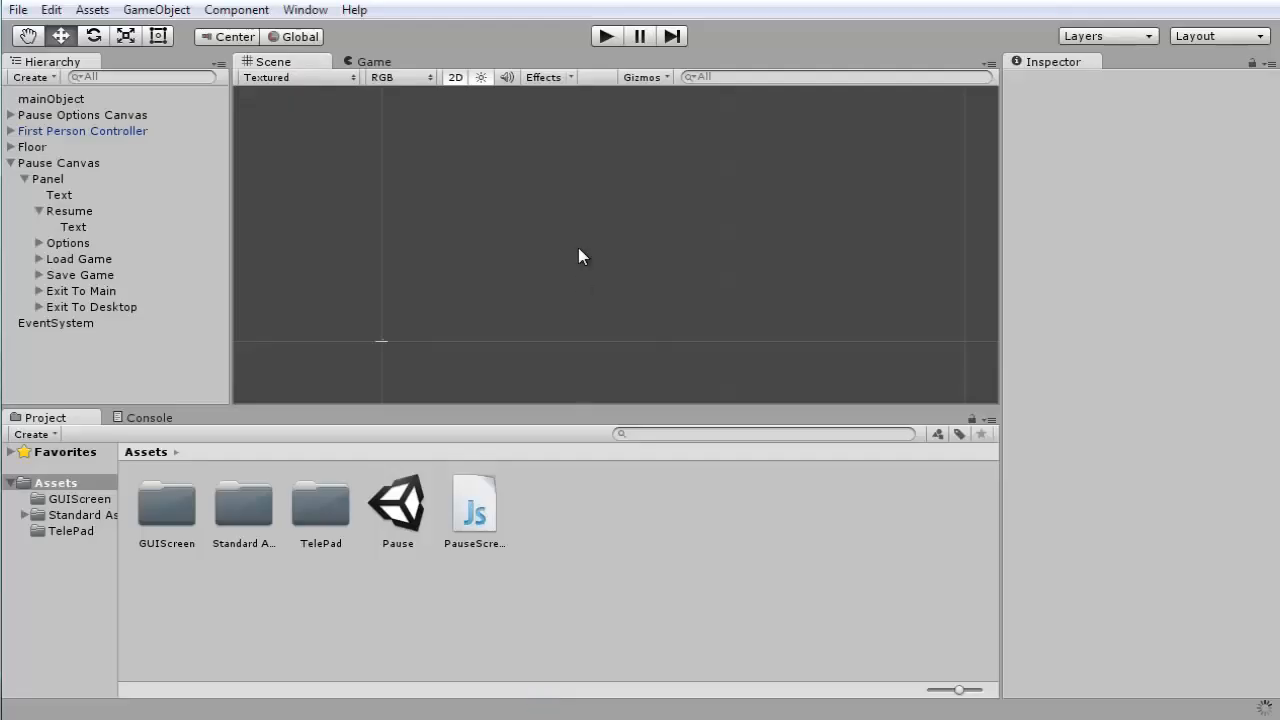
Rerun the game, exit to main from the pause menu, confirm the GUI menu, and stop.
click(605, 36)
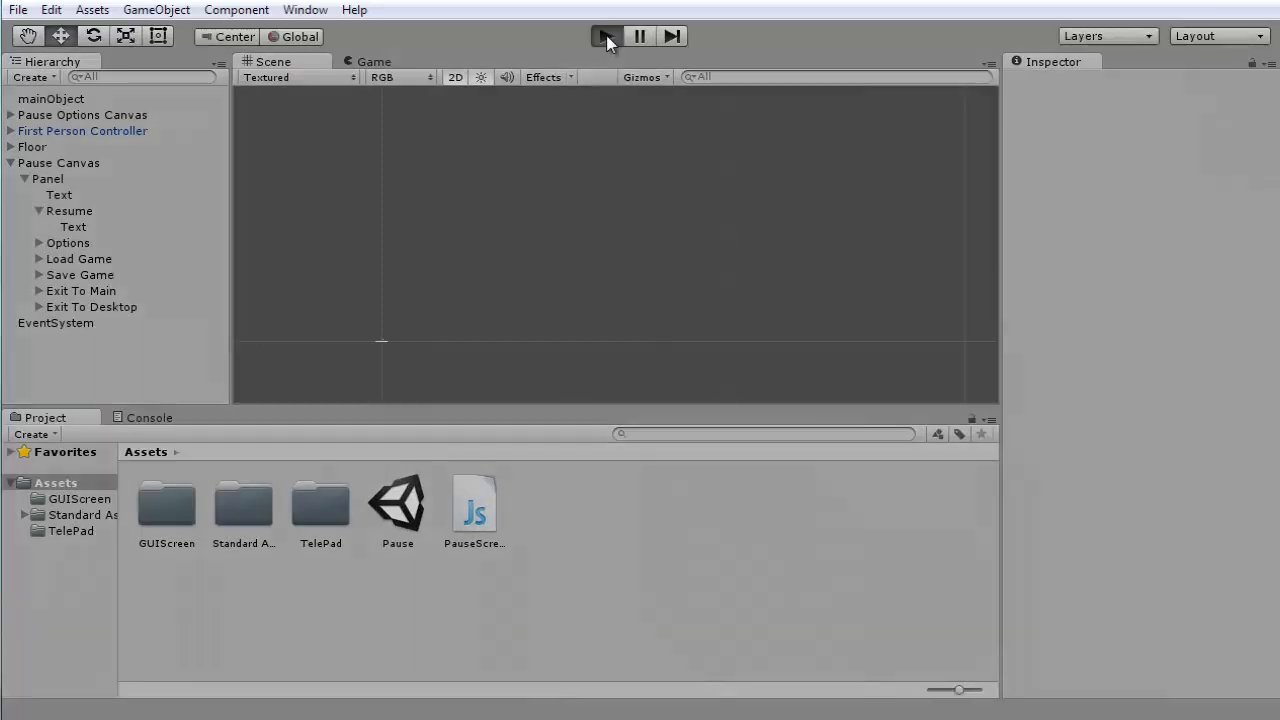
click(606, 36)
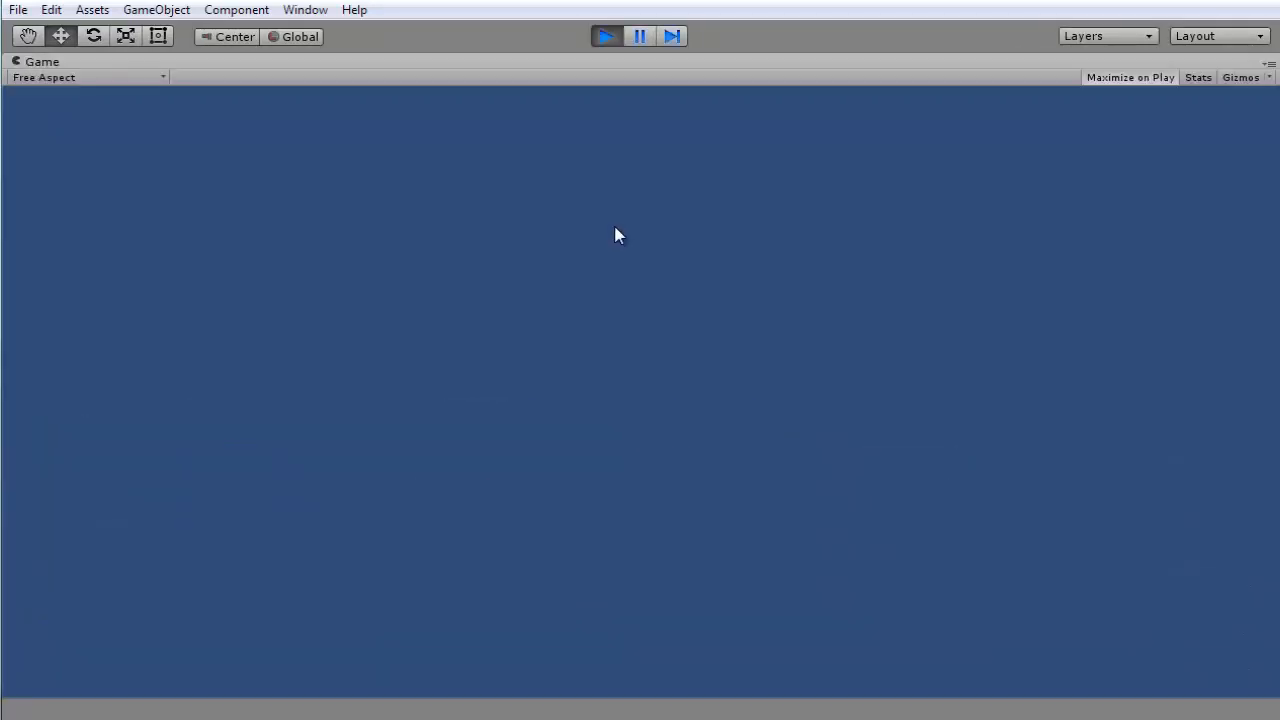
click(606, 36)
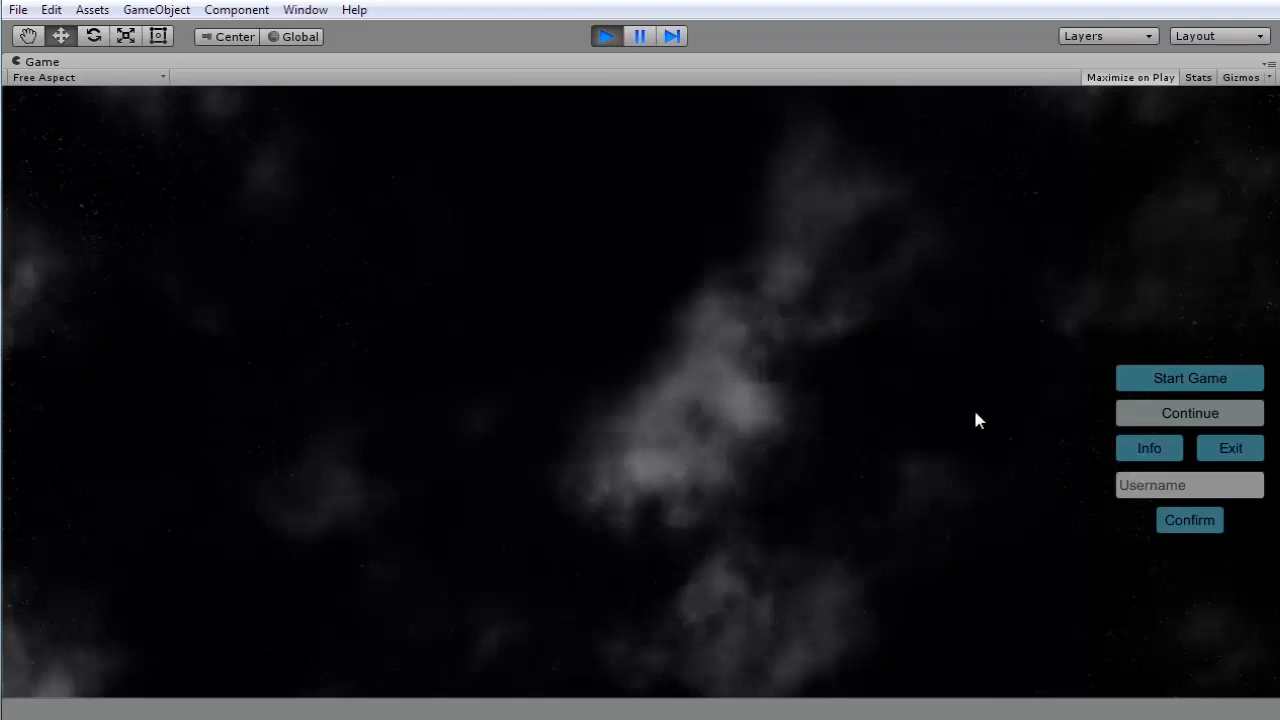
mouse_move(485, 450)
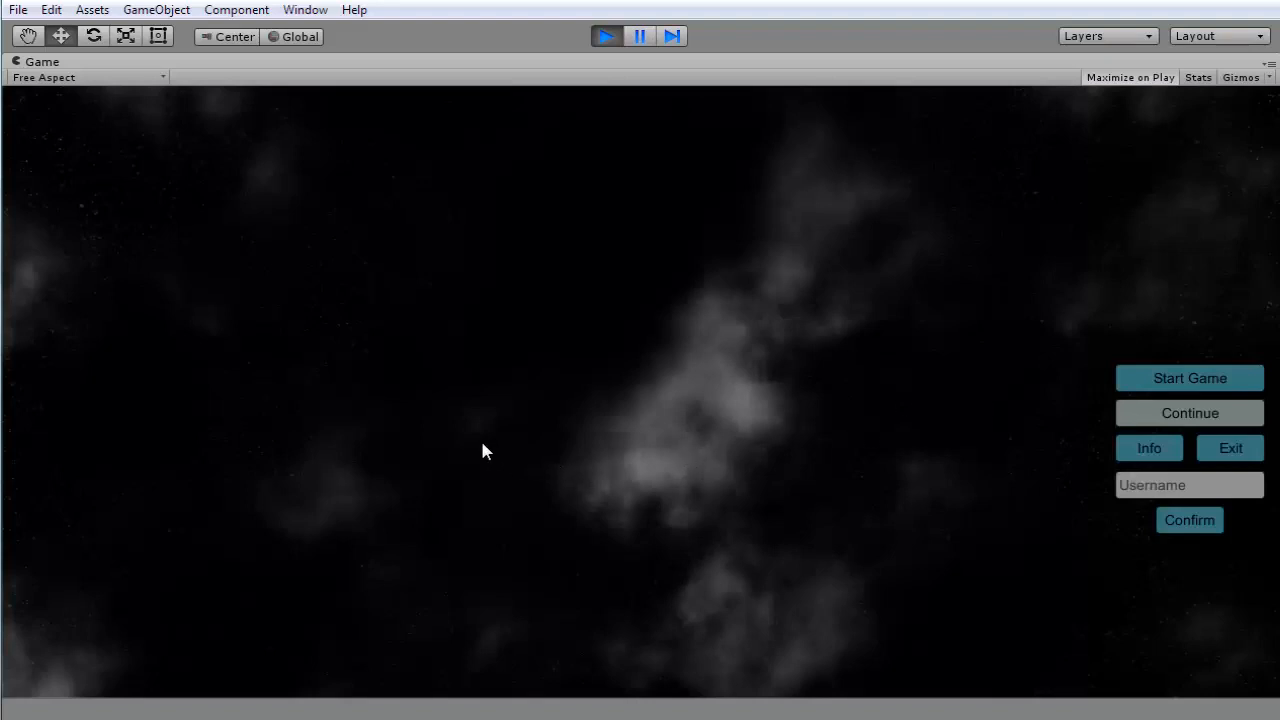
mouse_move(1088, 378)
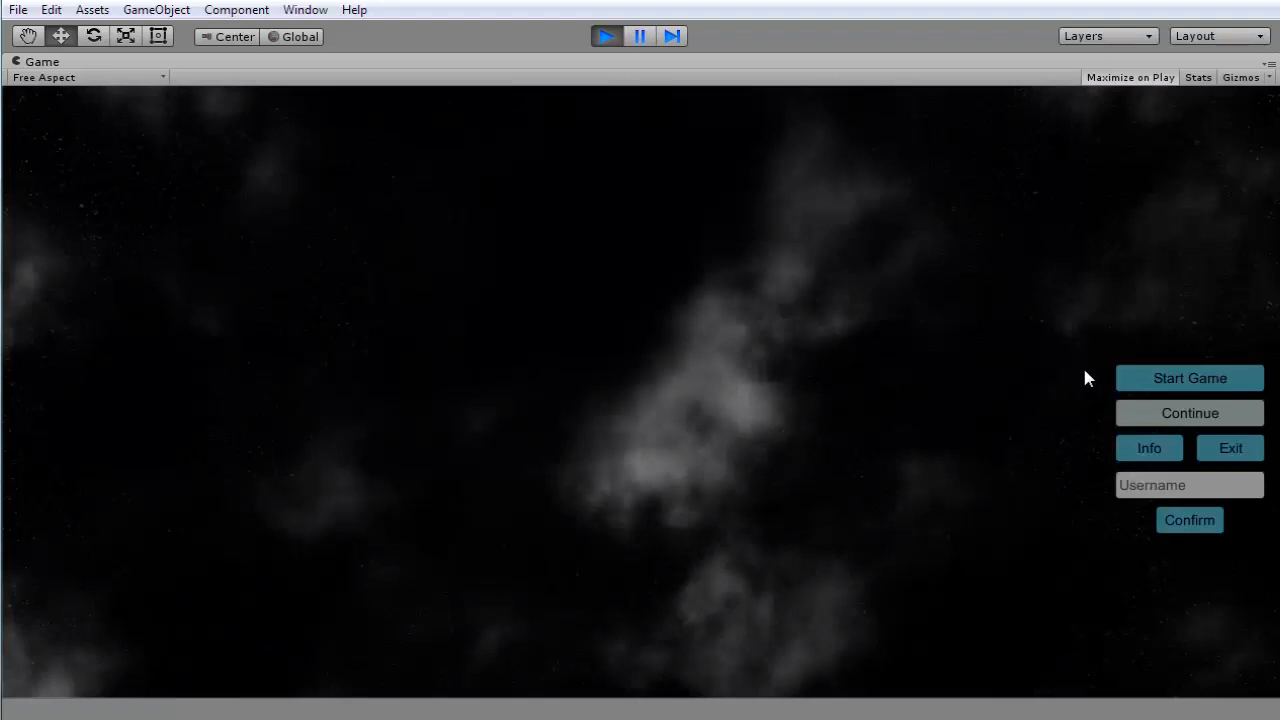
click(1189, 378)
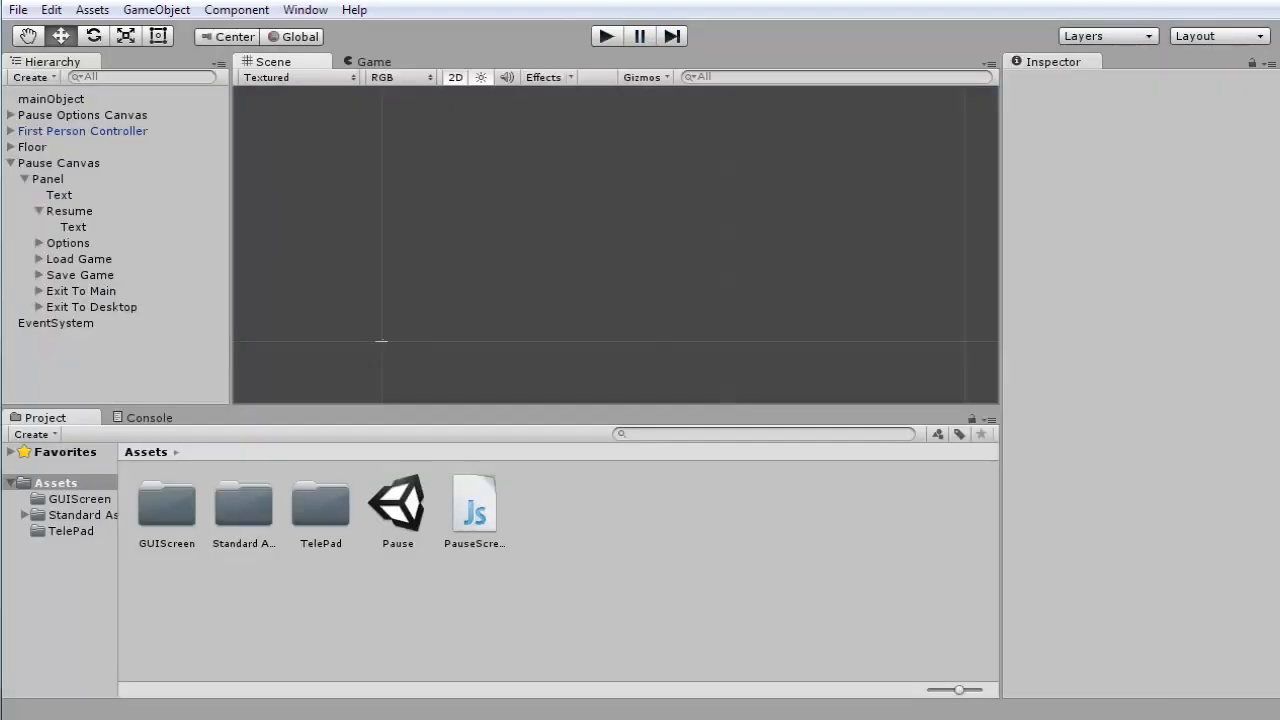
Reopen PauseScreen.js, retype Time.timeScale = 1; in ExitToMain, and stop the play test.
double_click(474, 505)
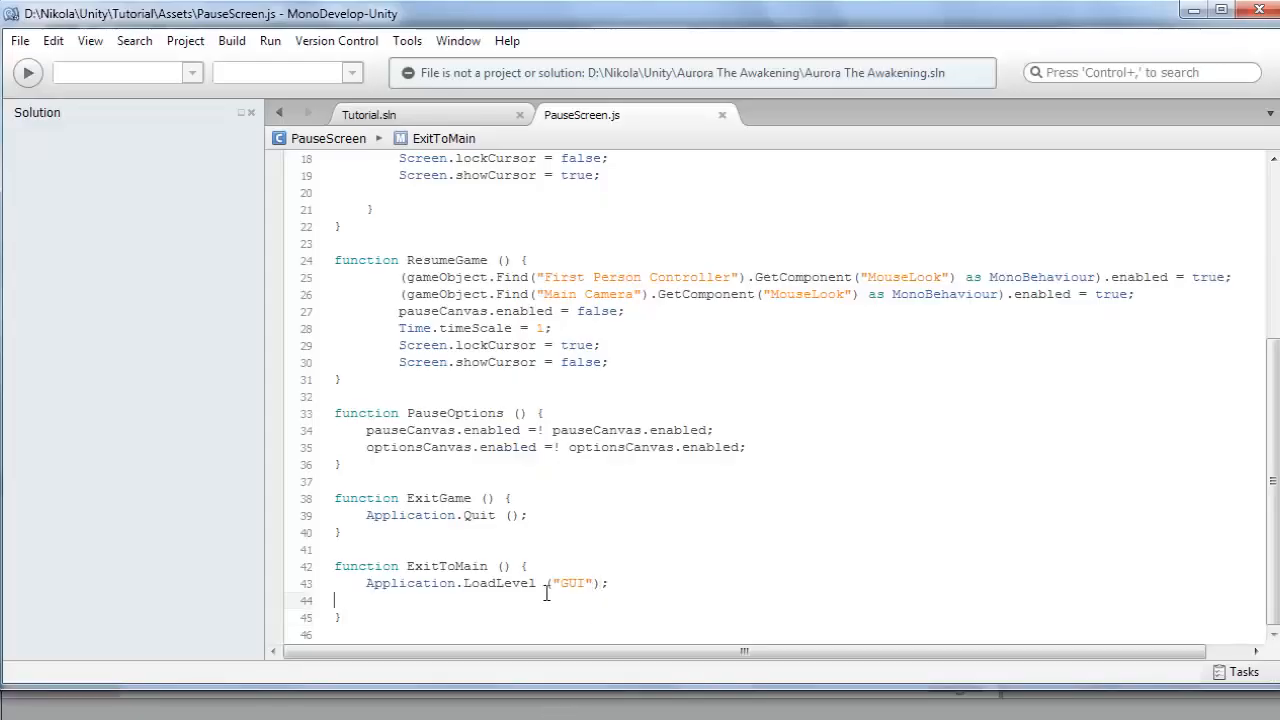
text(Time.timeScale = 1;)
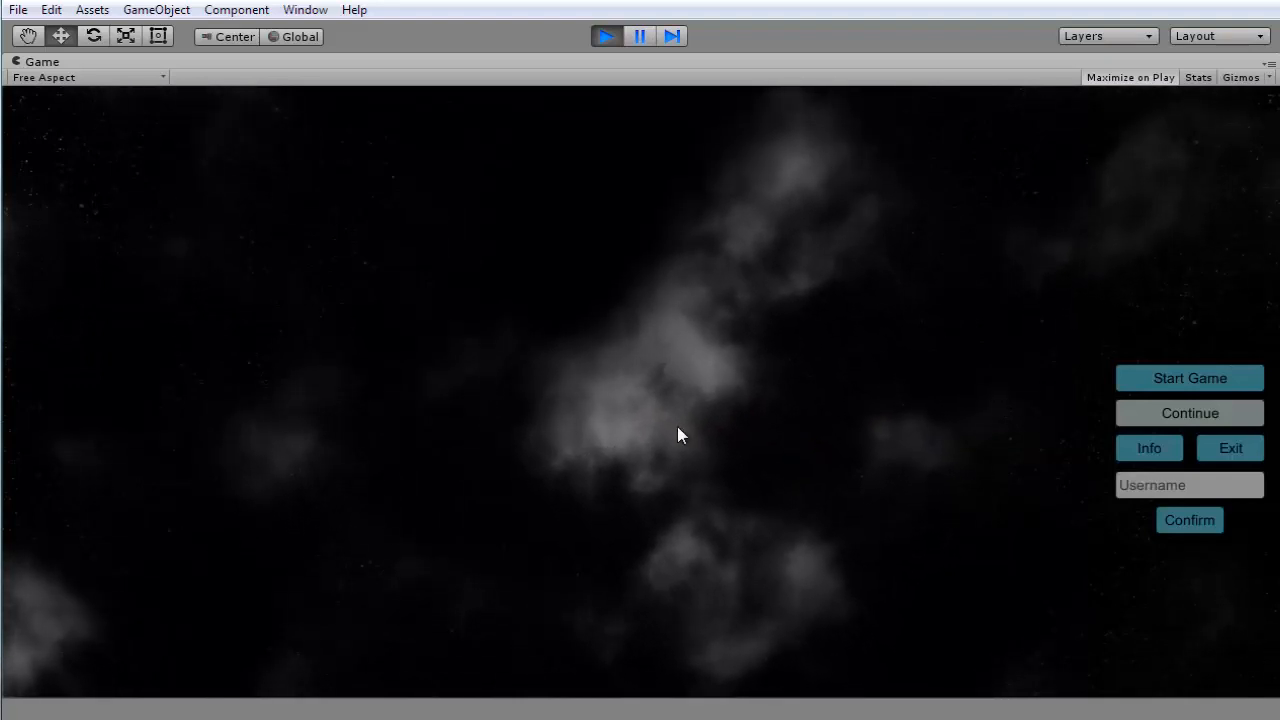
click(1189, 485)
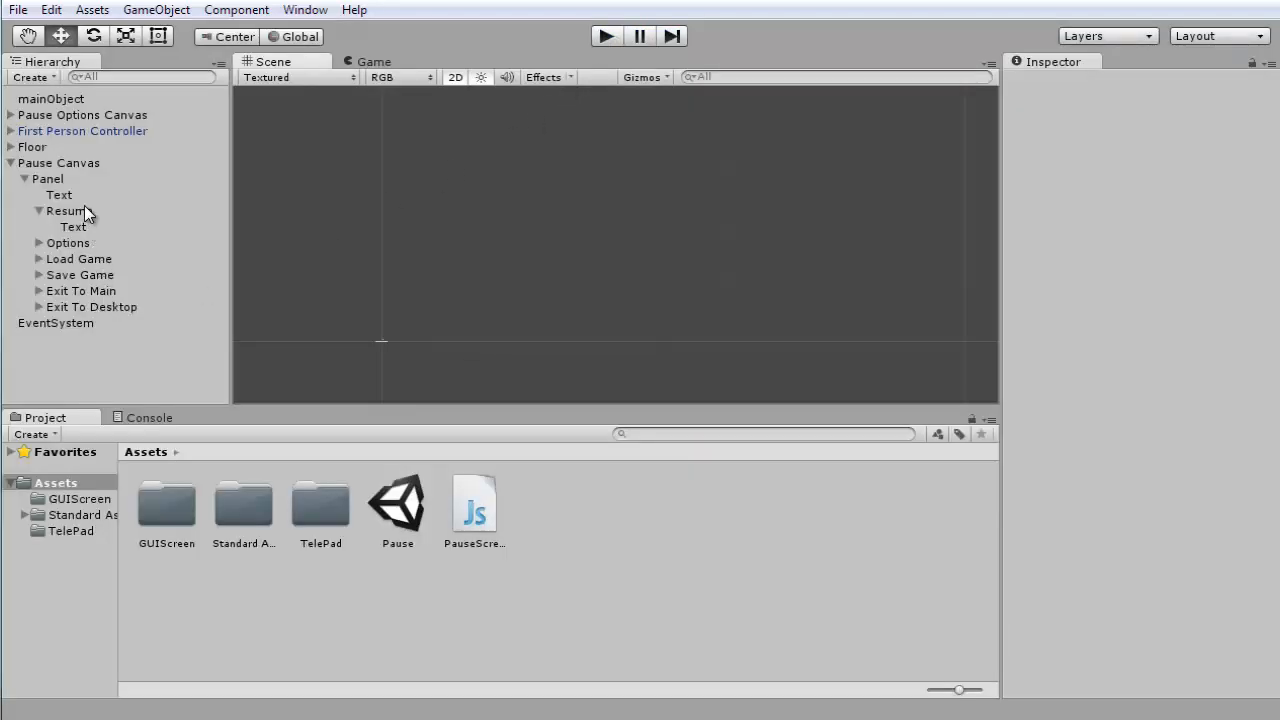
Select Pause Canvas in the Hierarchy and place it beneath mainObject, showing its Canvas settings.
click(68, 210)
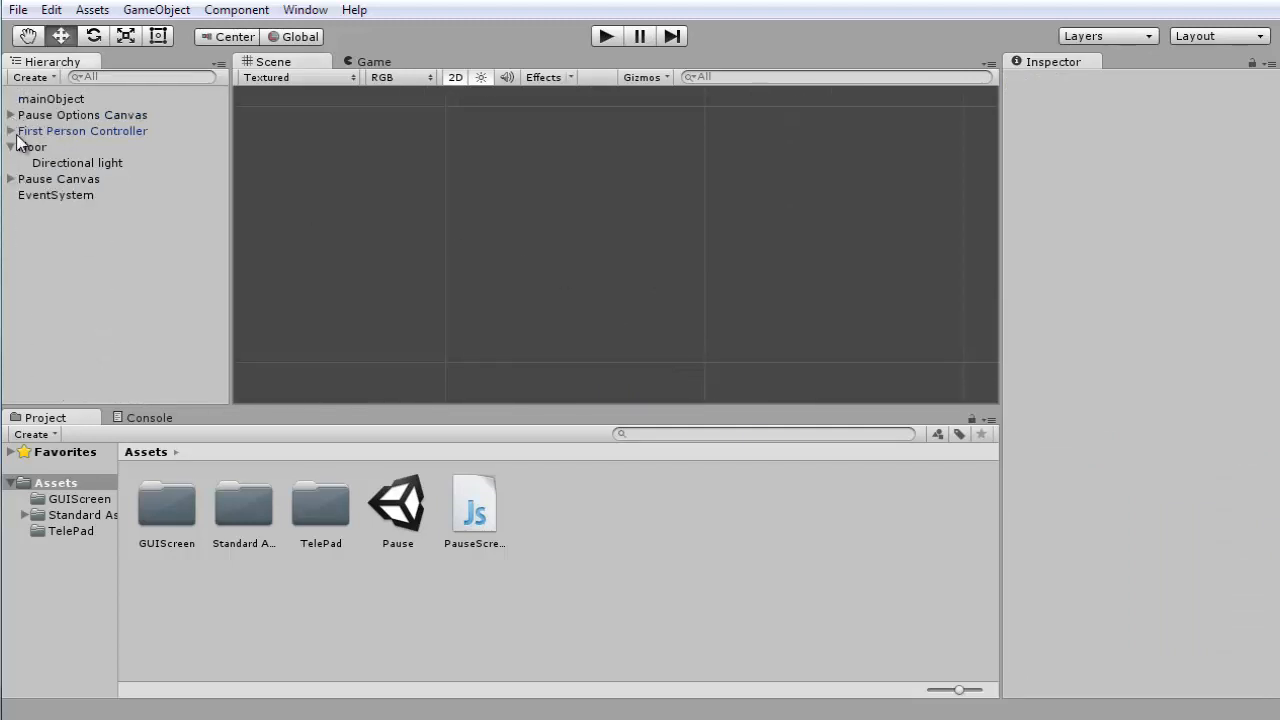
click(10, 179)
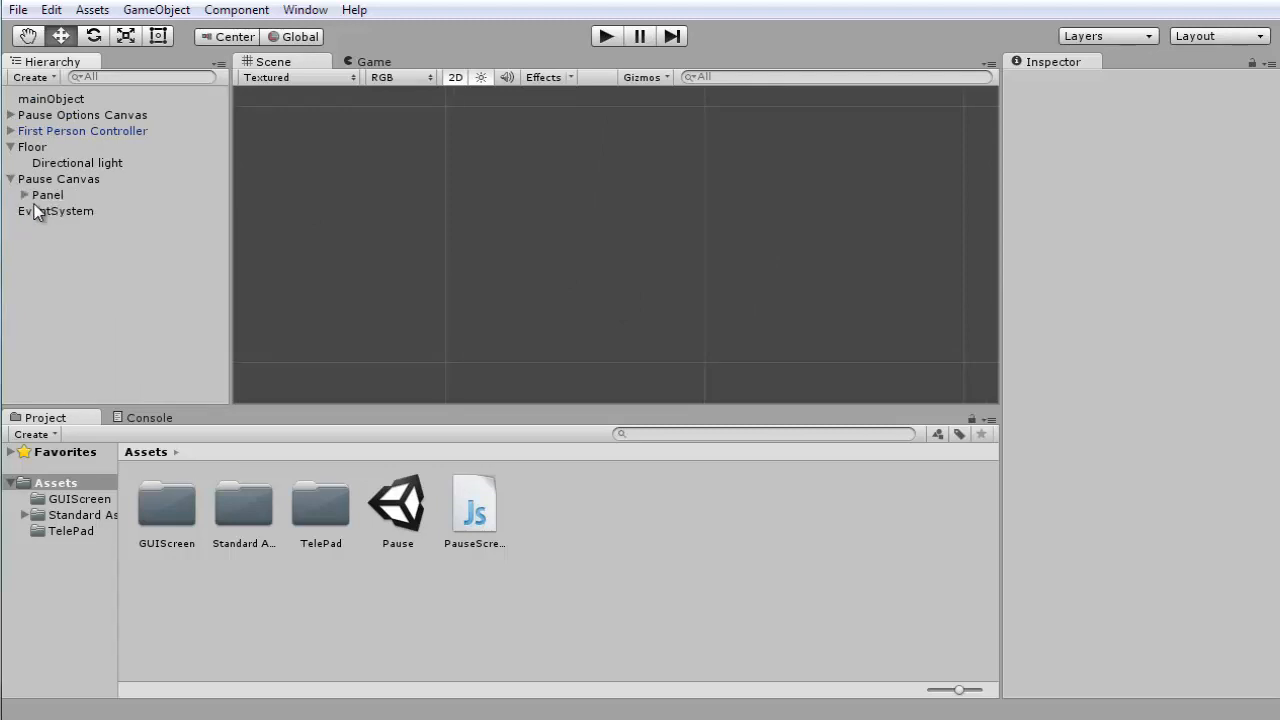
click(56, 210)
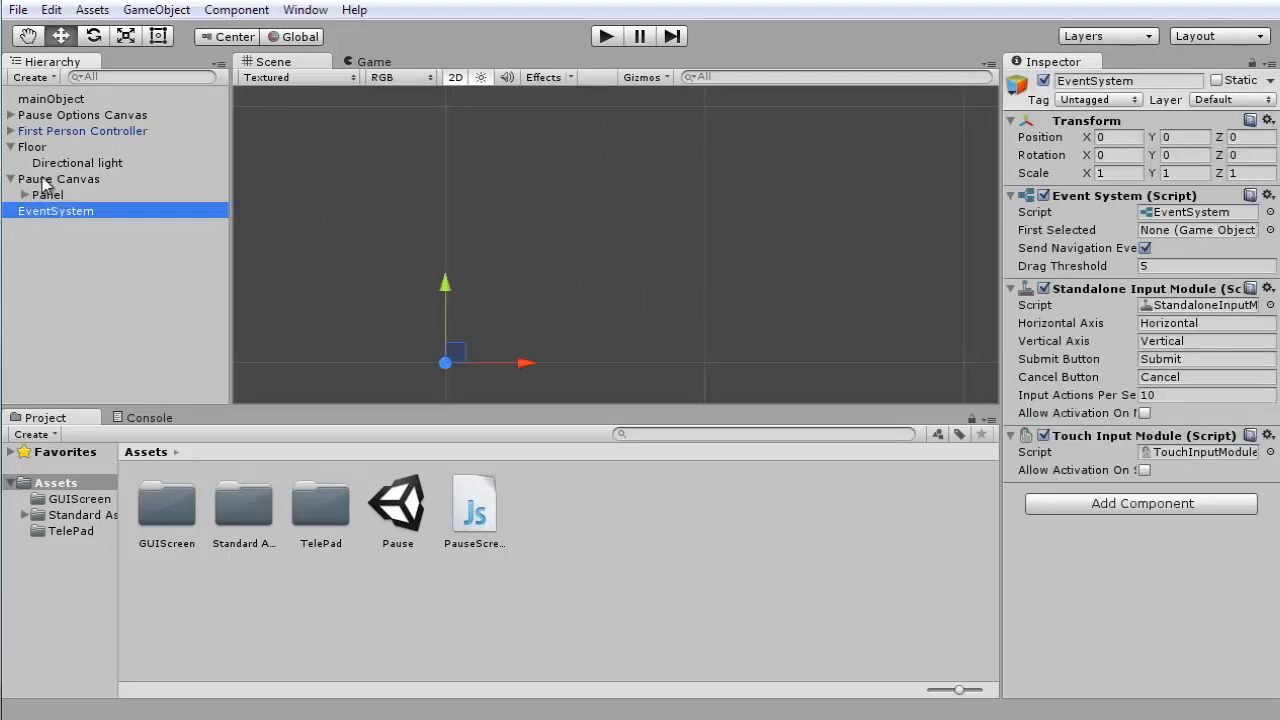
click(58, 178)
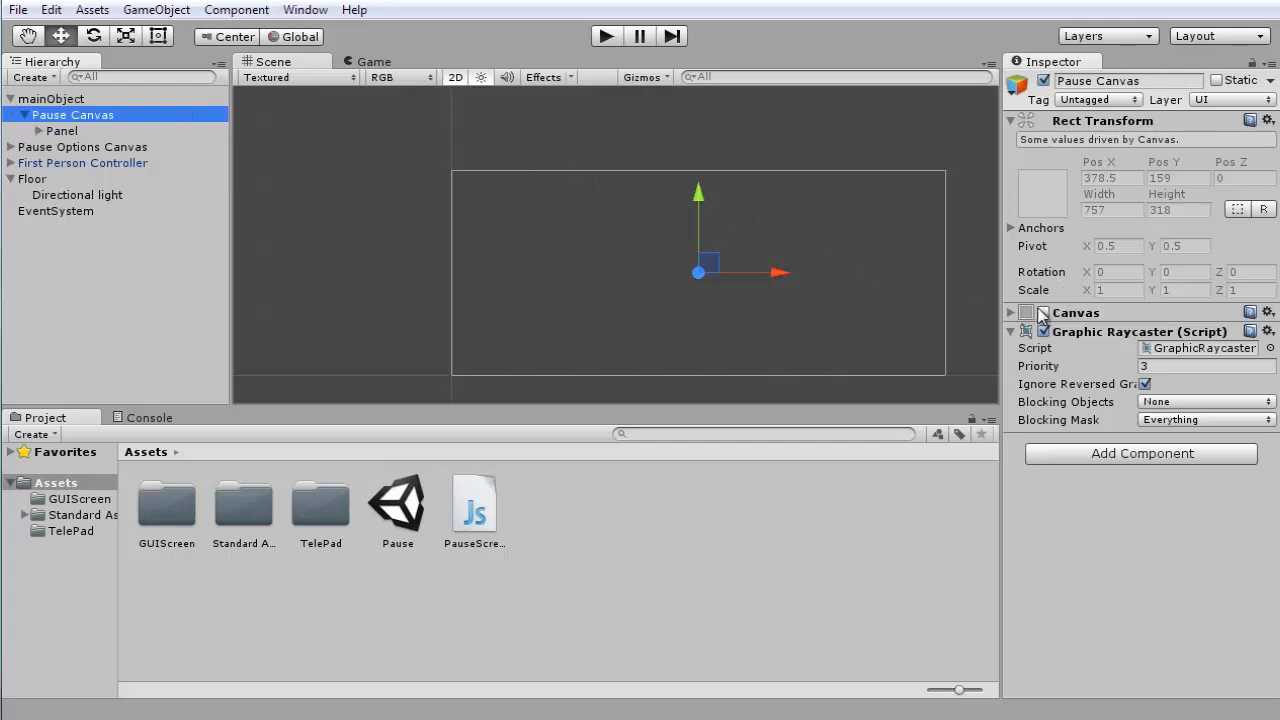
click(1043, 312)
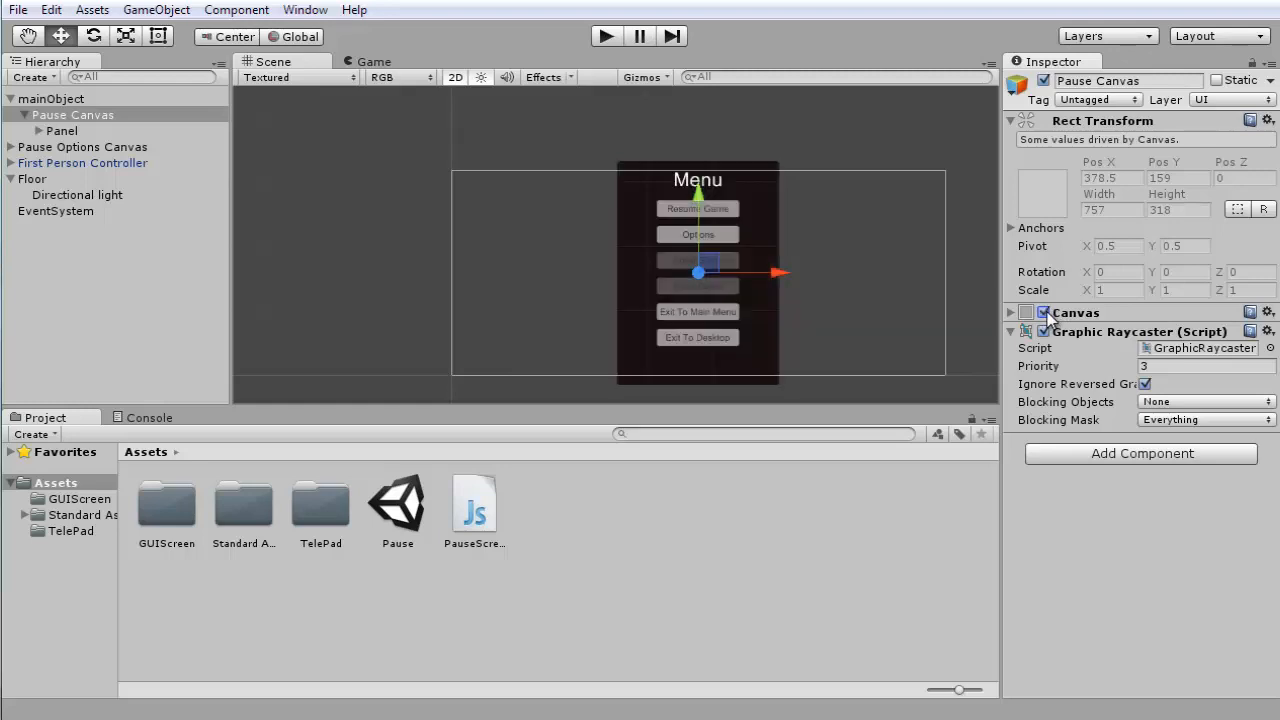
click(1043, 312)
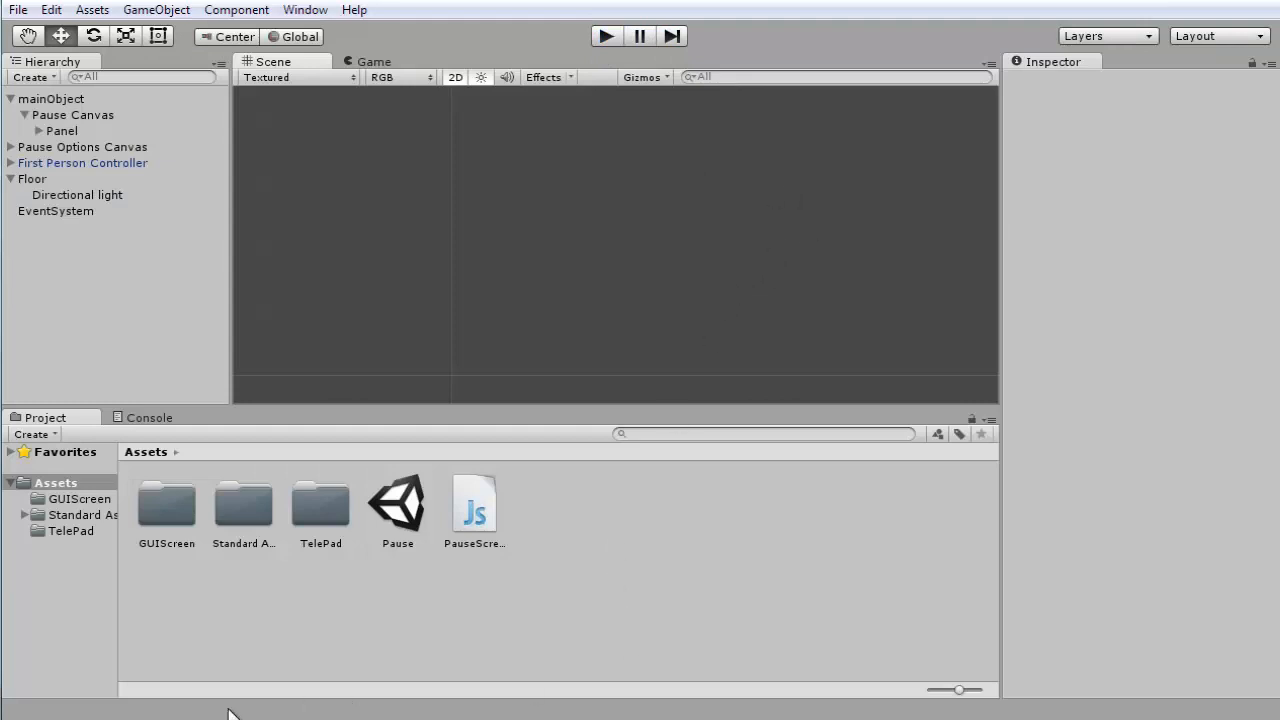
mouse_move(308, 239)
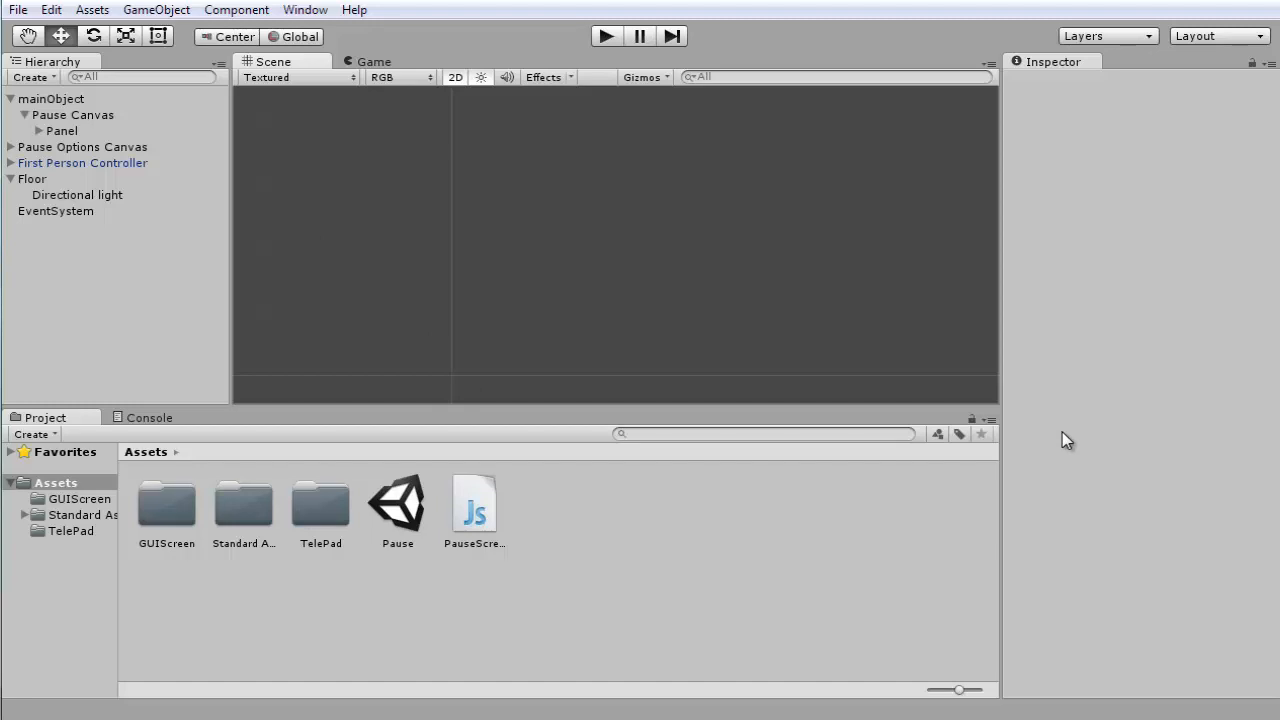
mouse_move(1049, 463)
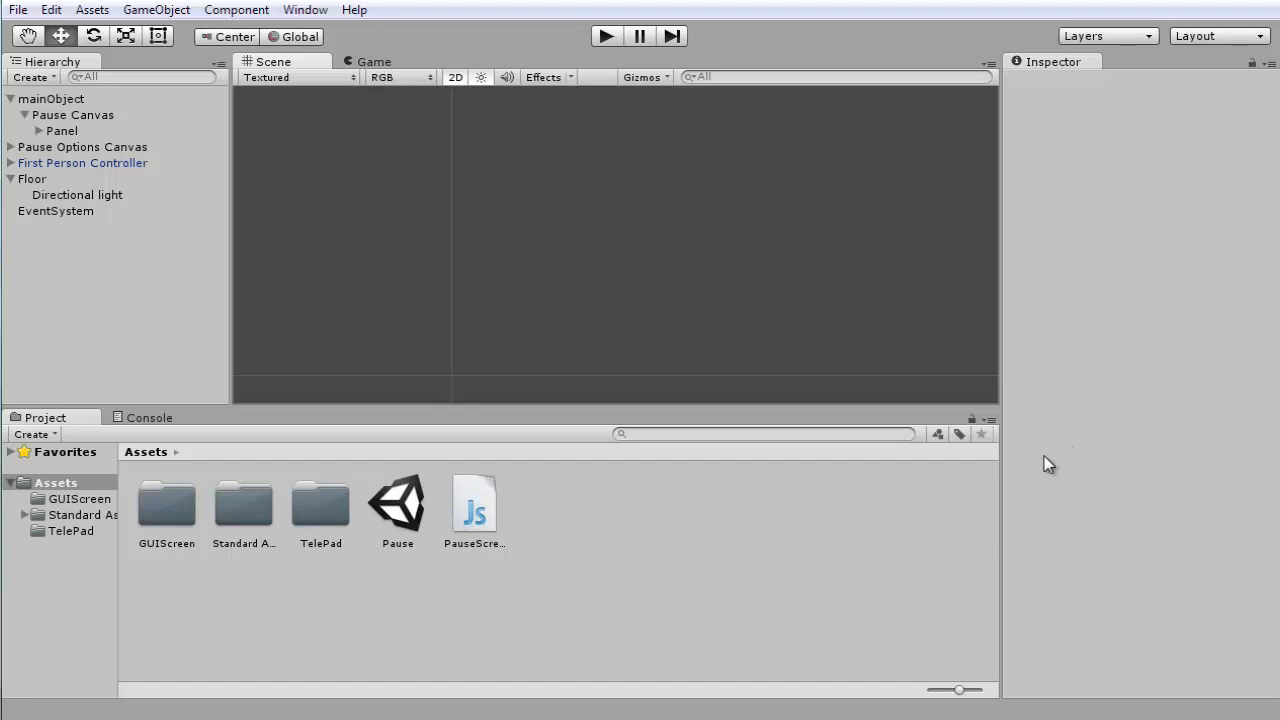
mouse_move(1032, 470)
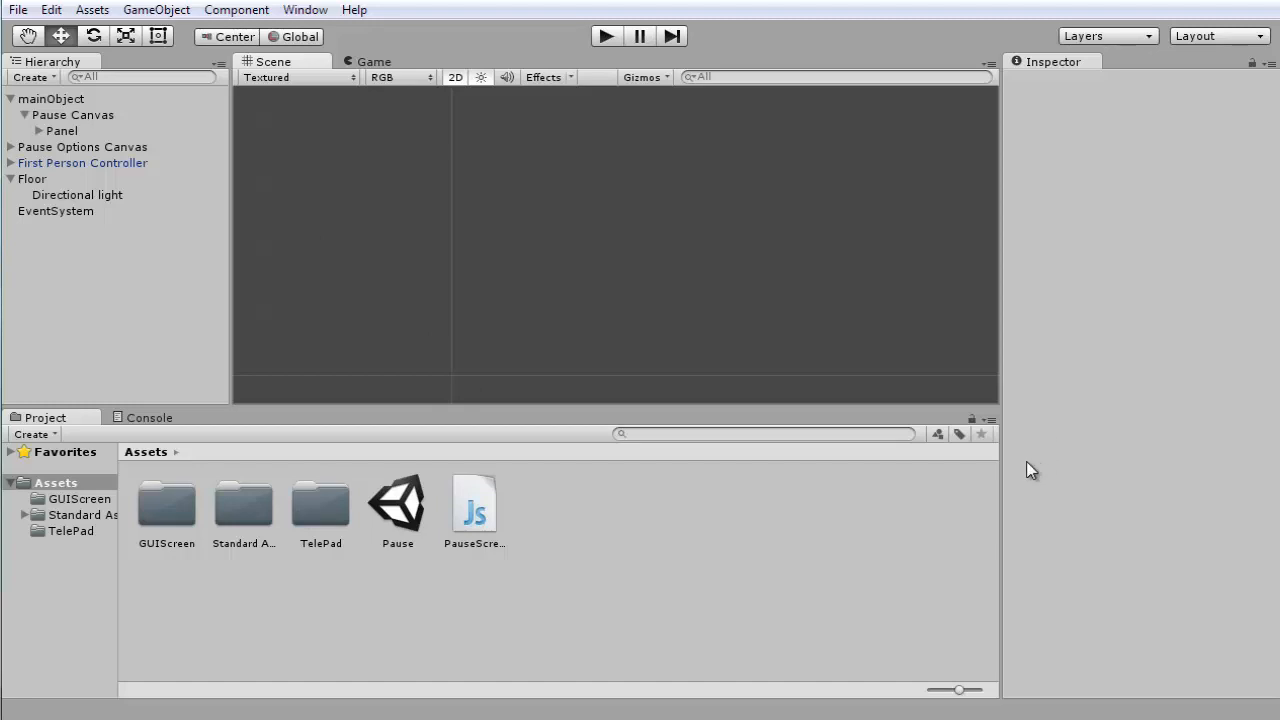
mouse_move(1028, 477)
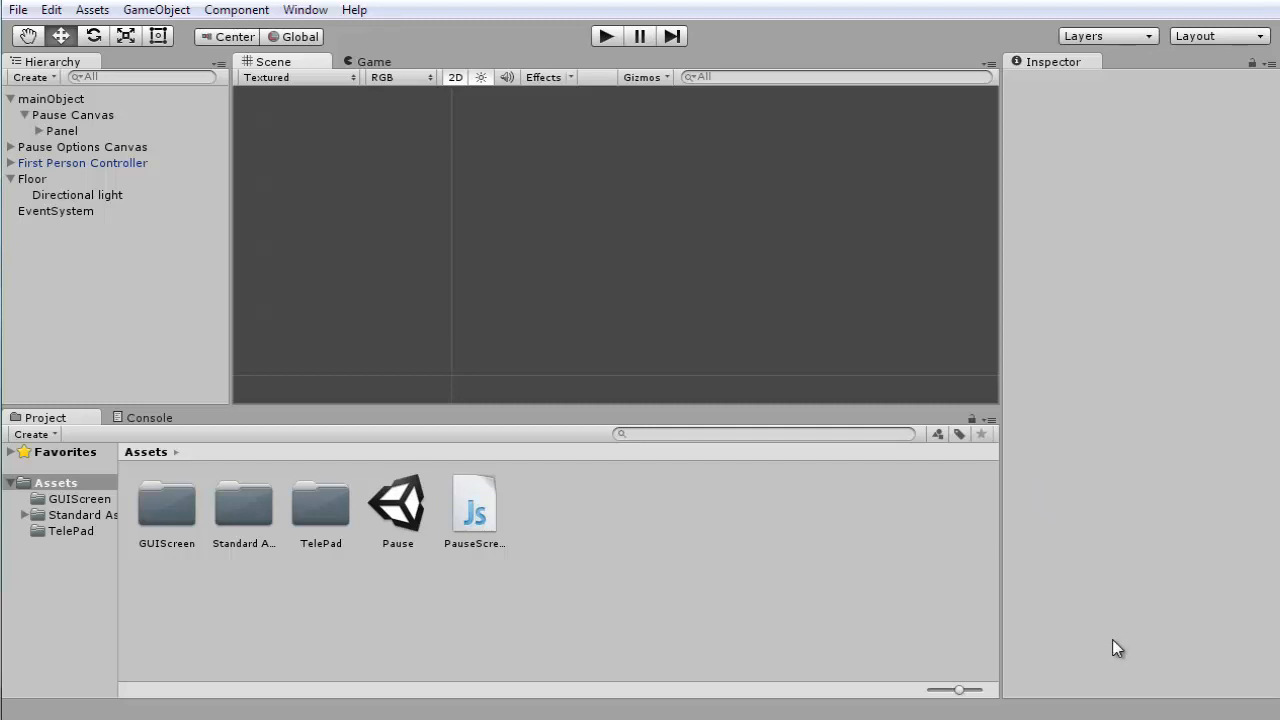
mouse_move(500, 507)
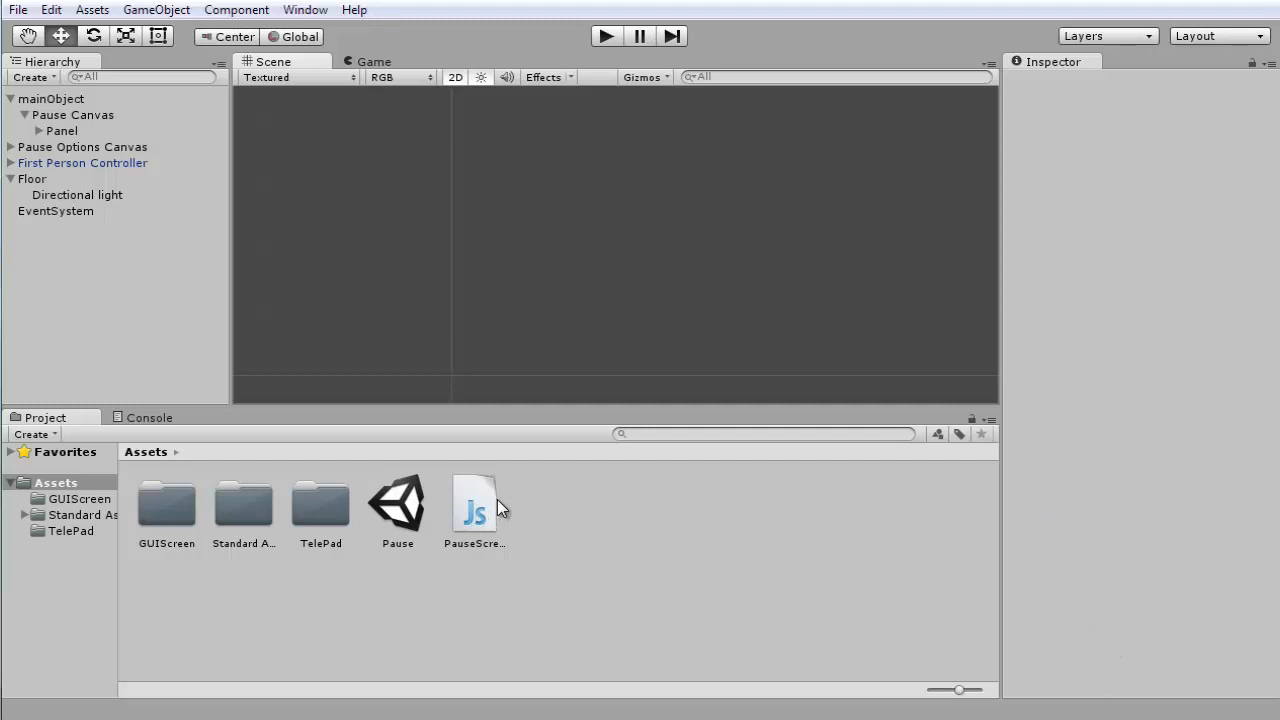